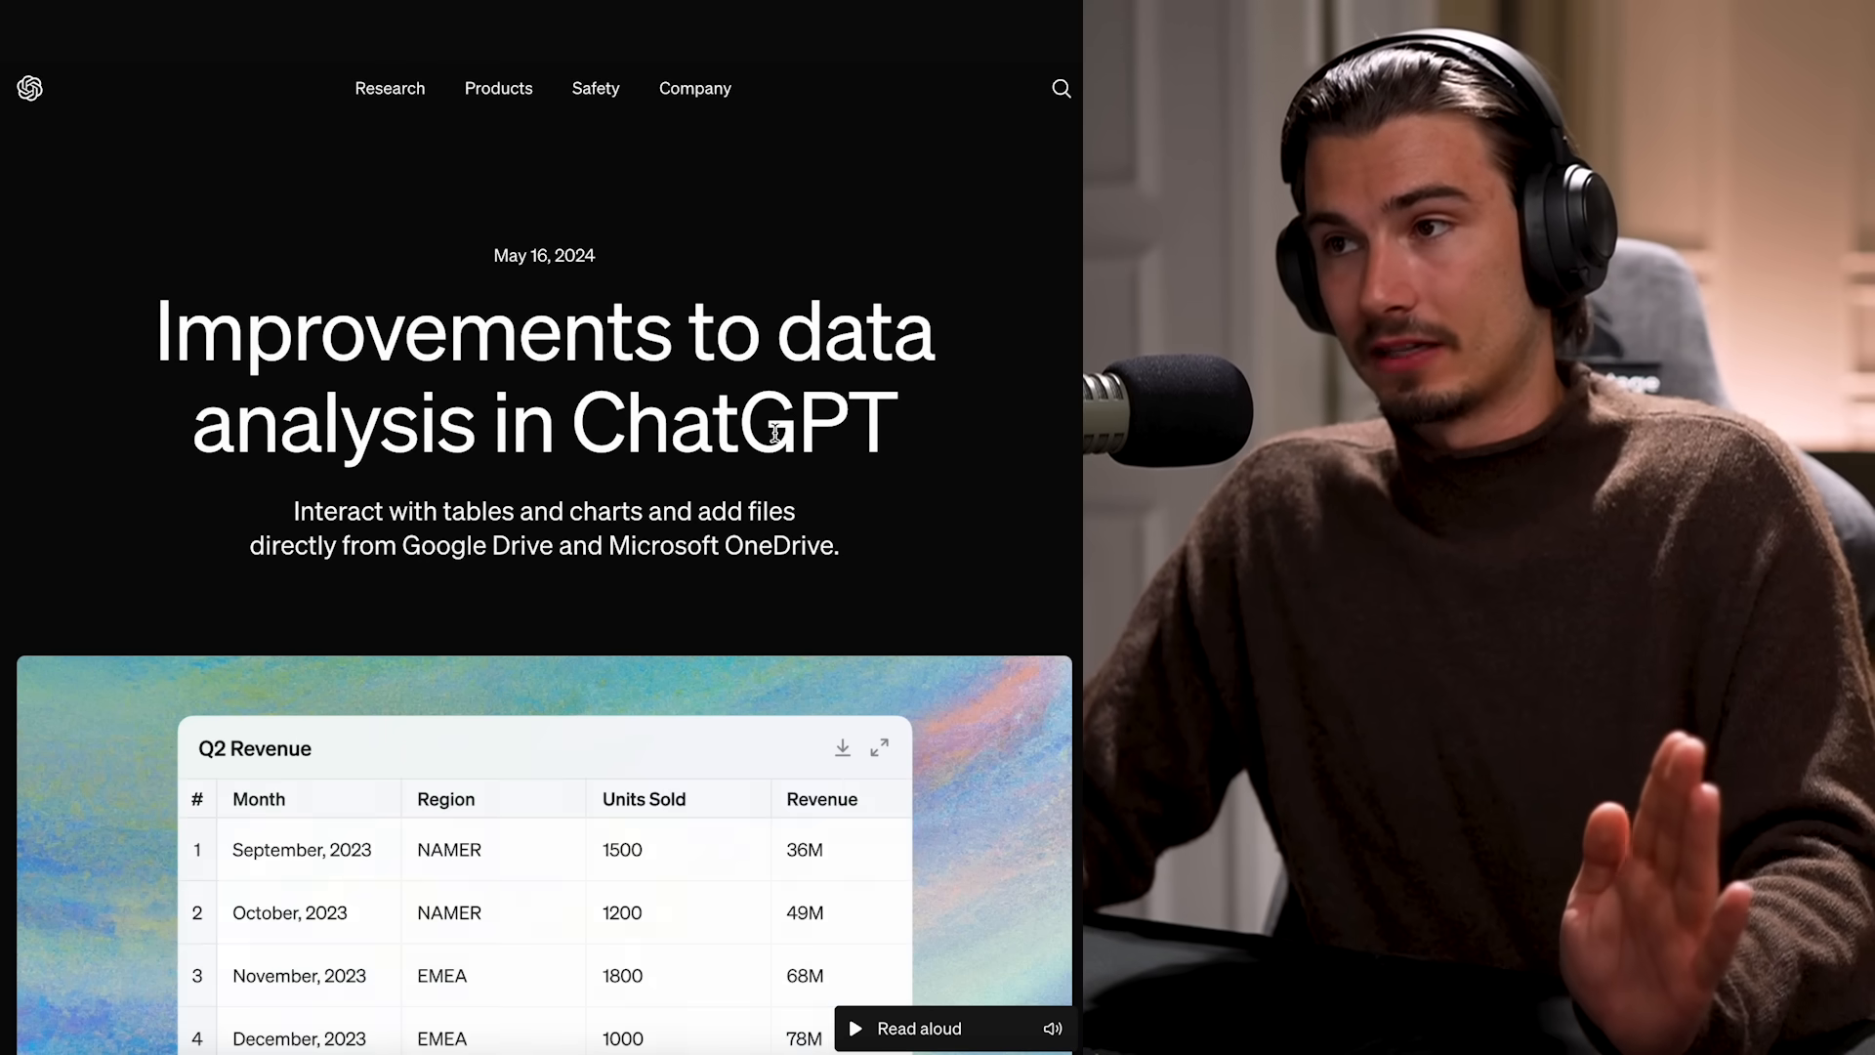
Switch the OpenGPT 4o space between SuperChat, voice chat and live webcam chat modes
scroll(down, 3)
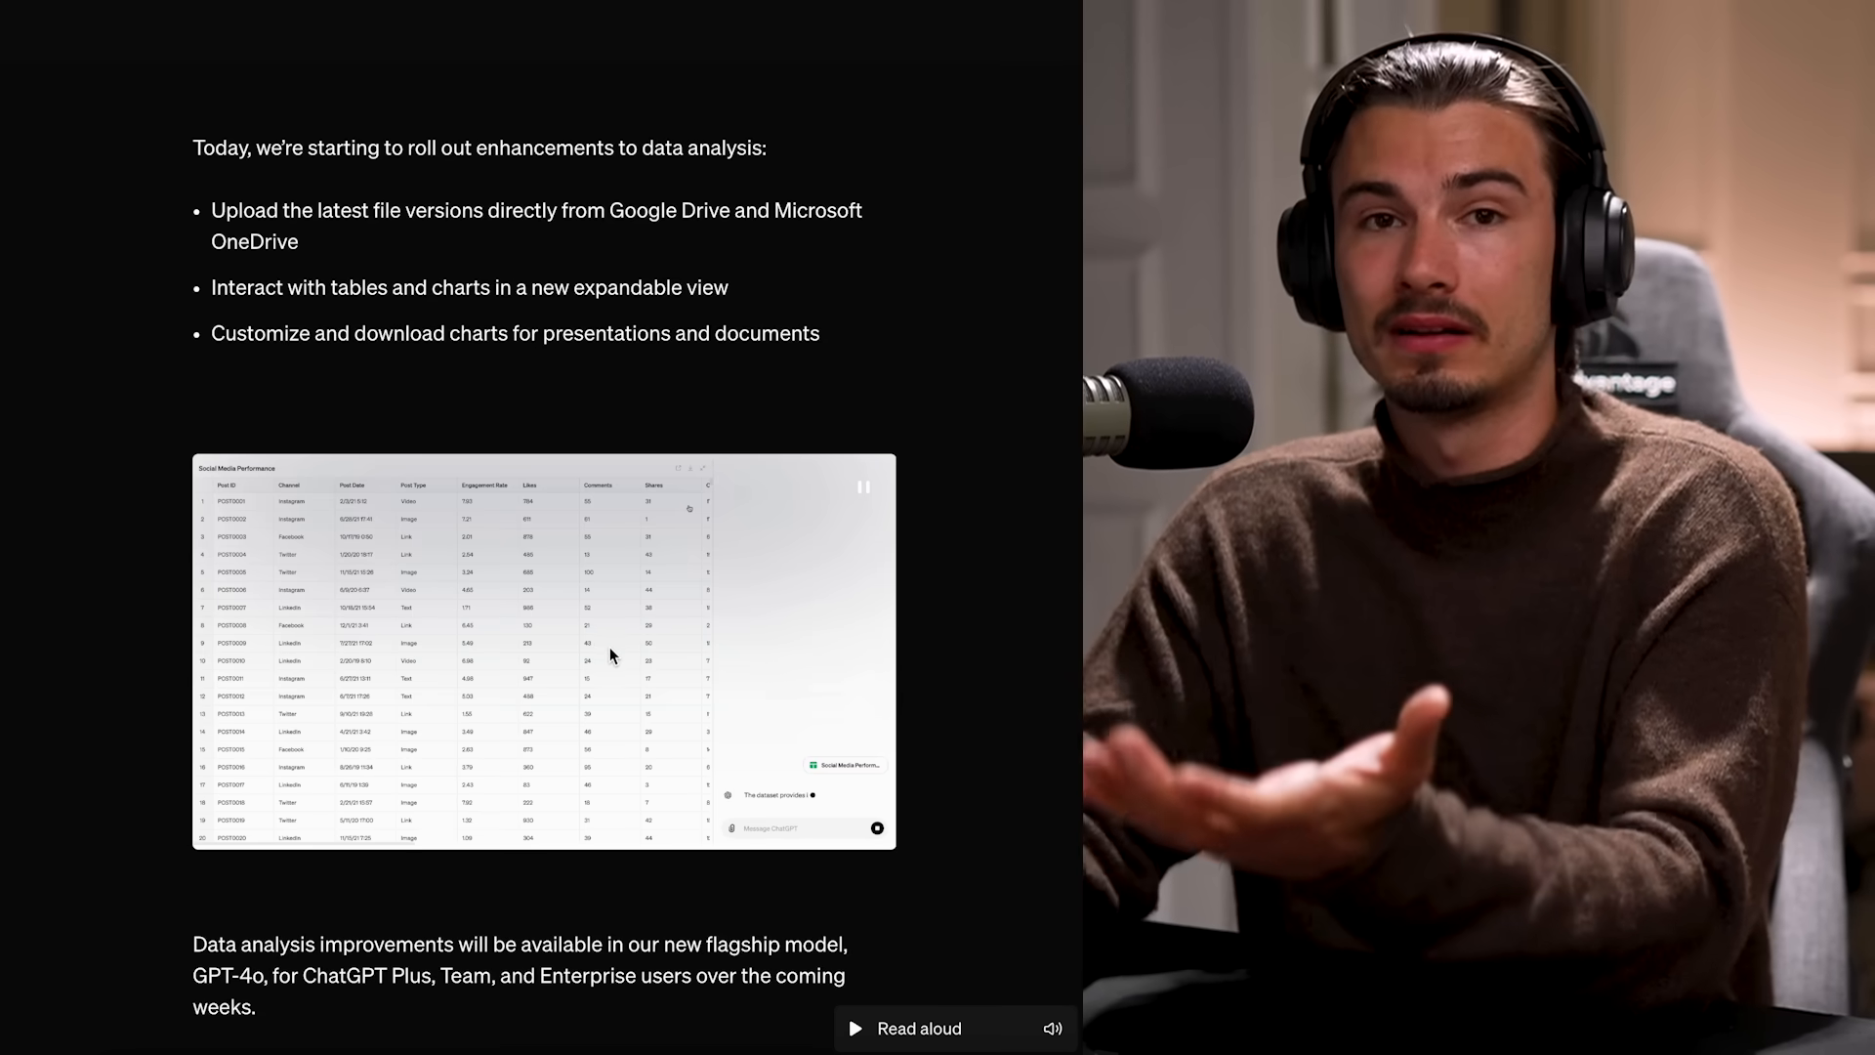
scroll(down, 3)
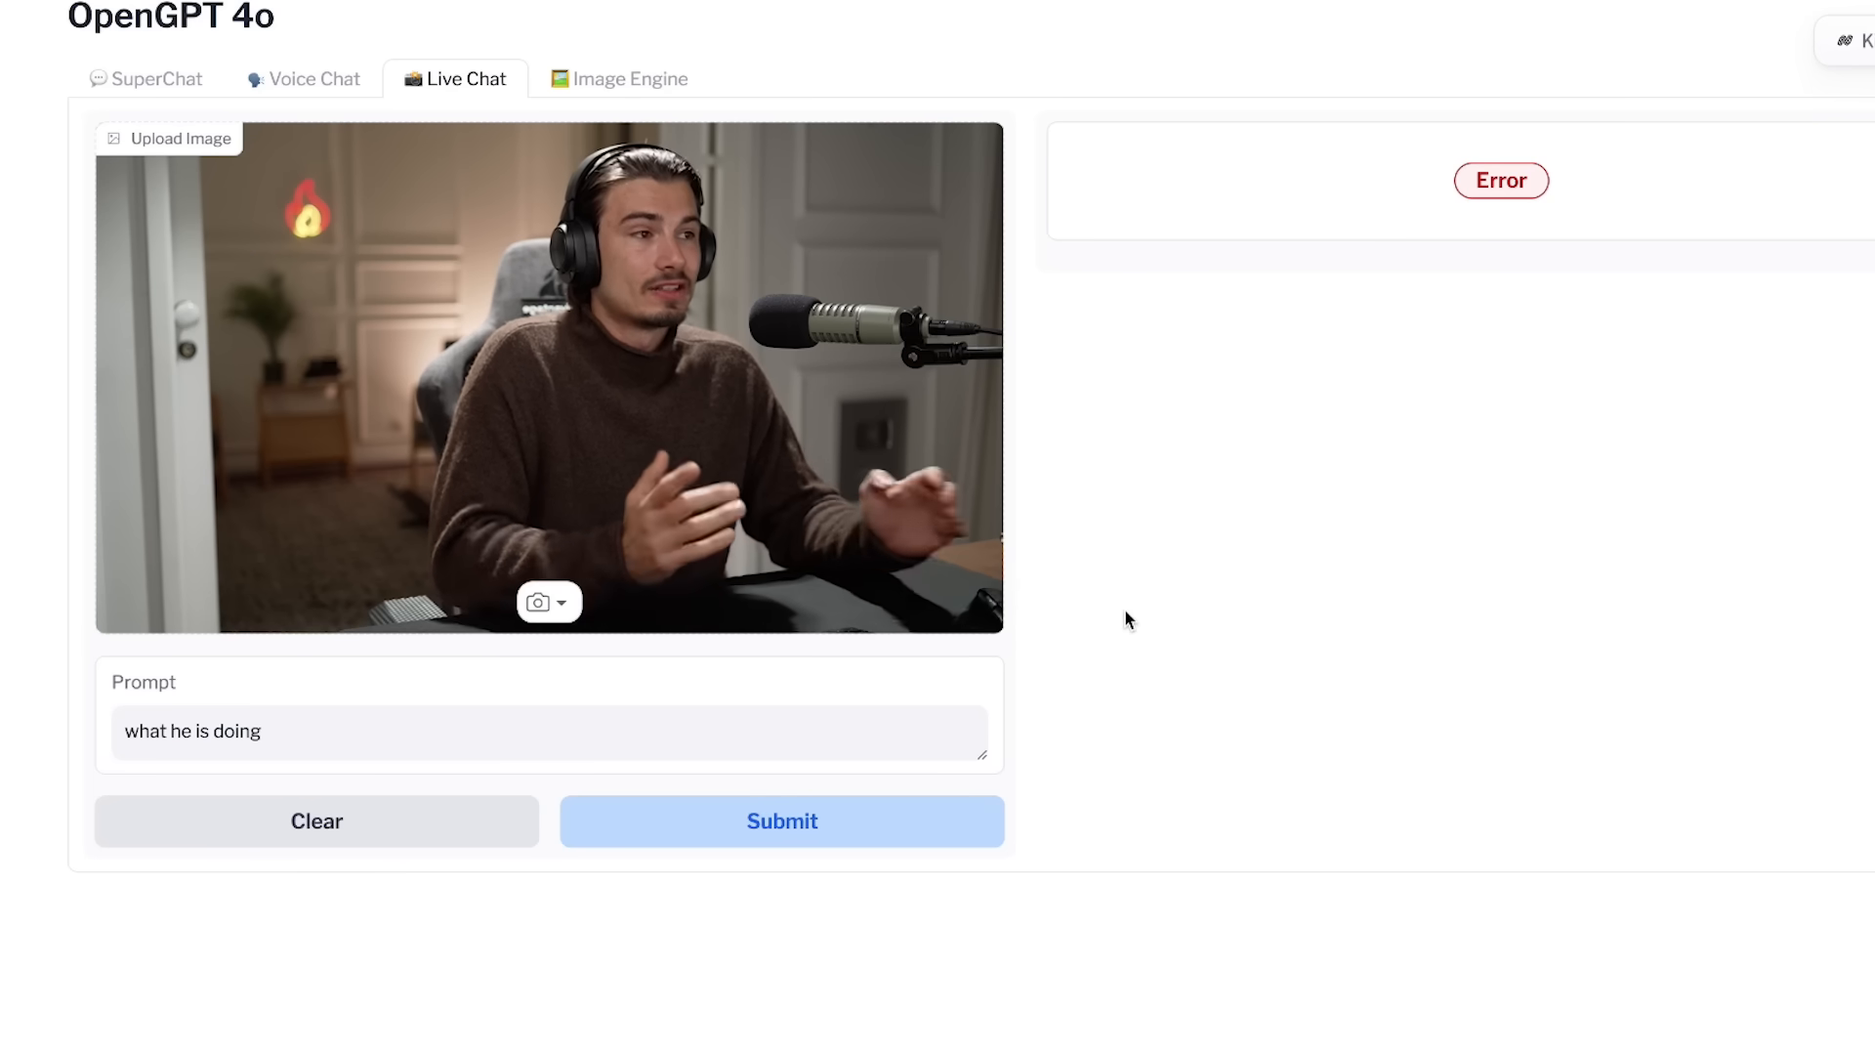
click(782, 821)
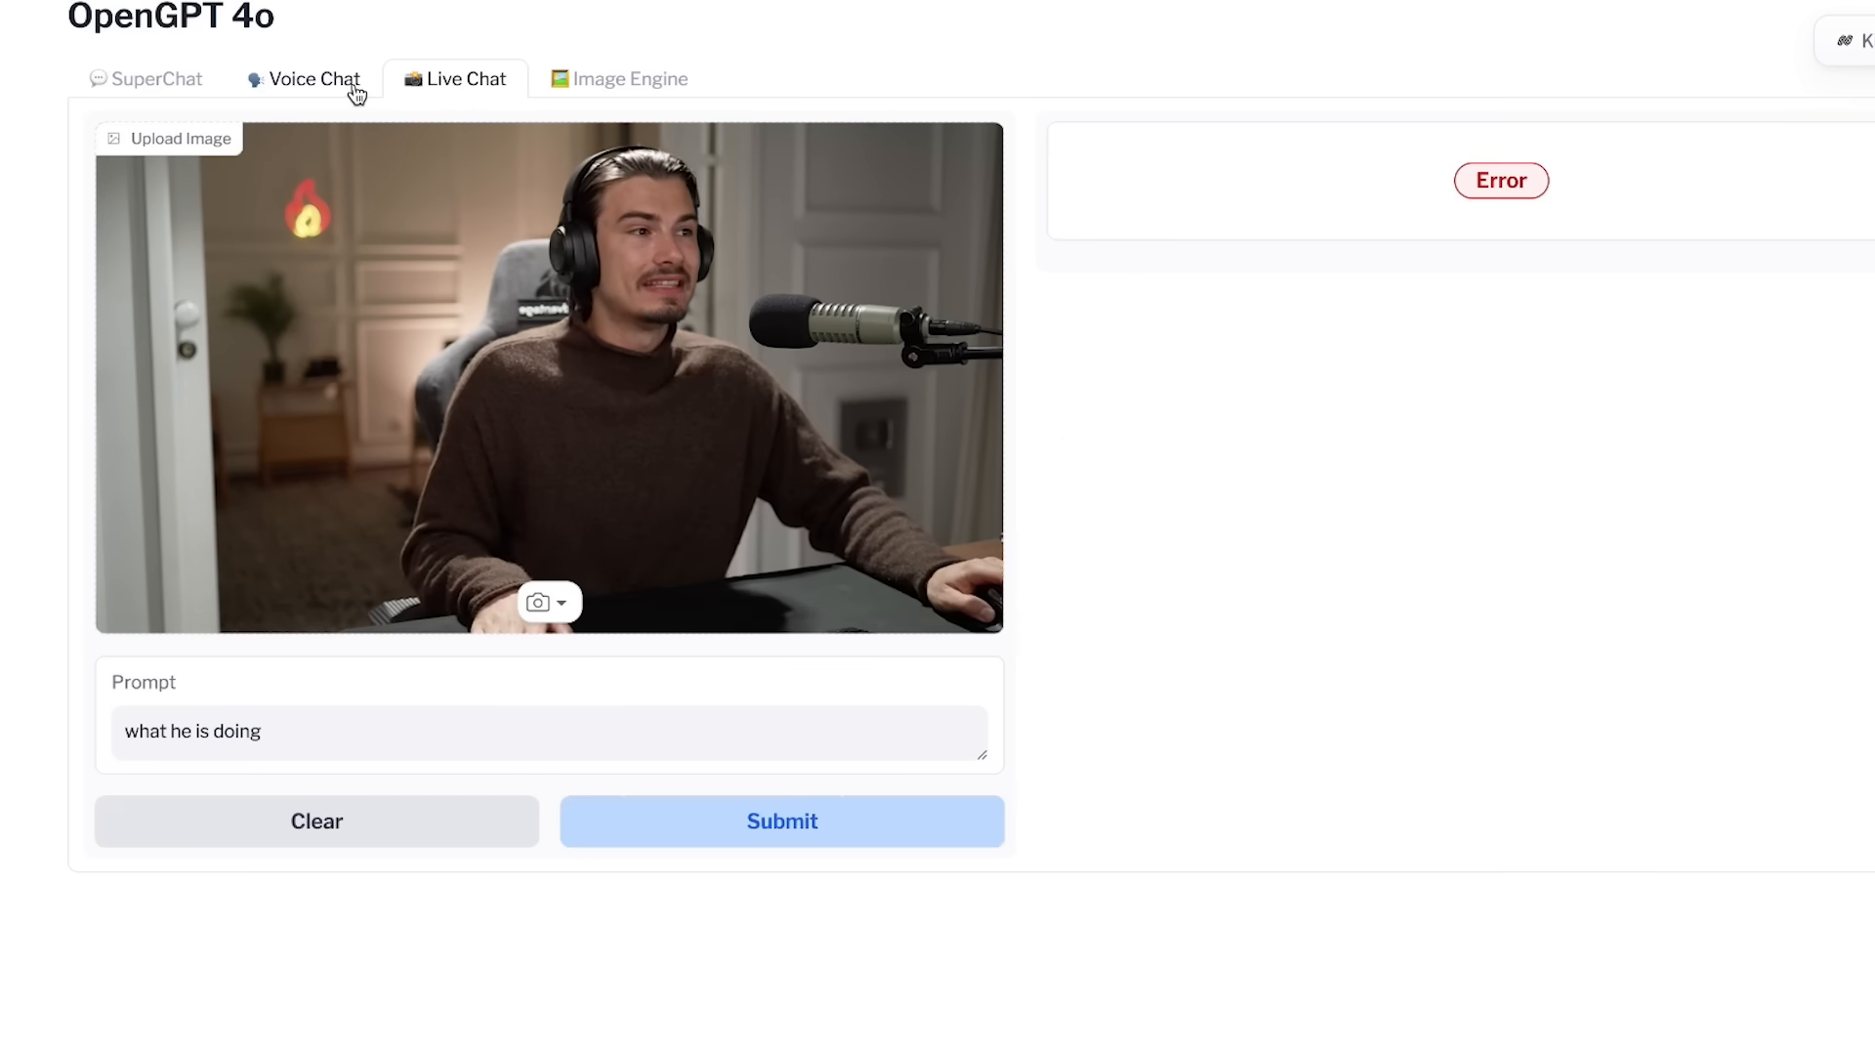
click(157, 79)
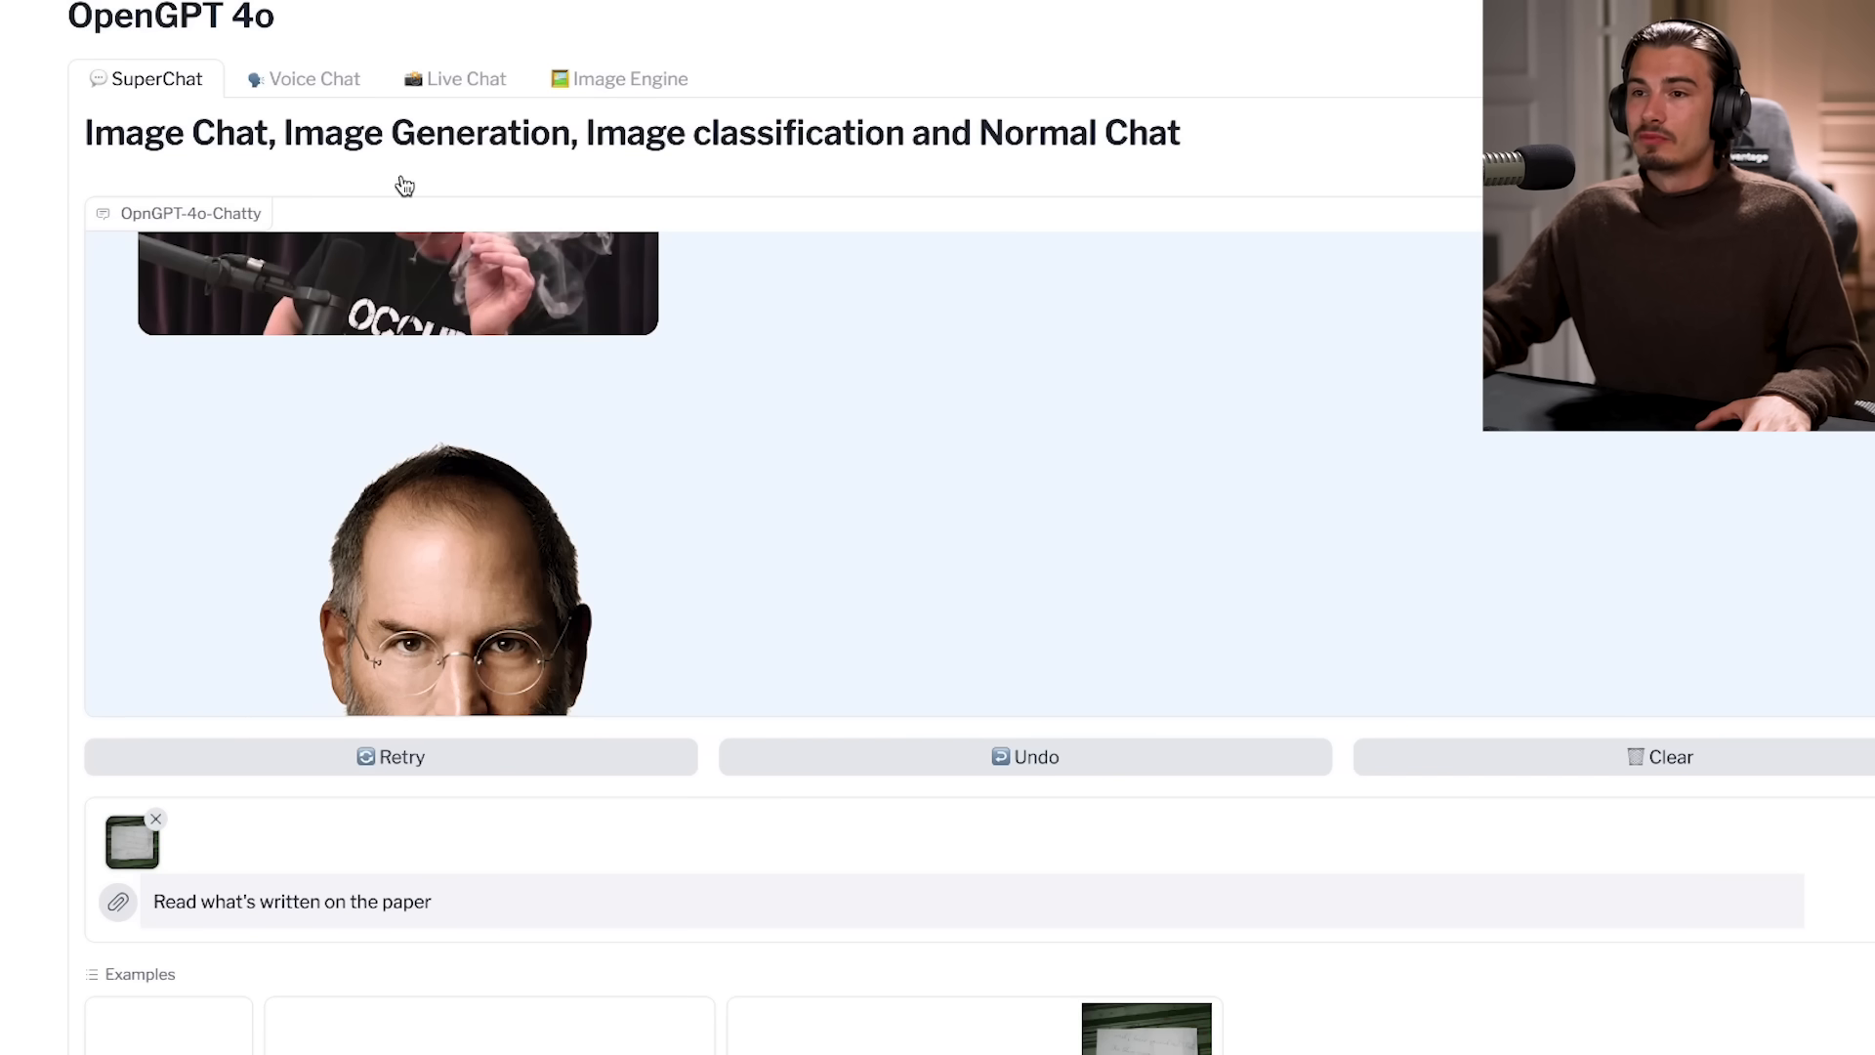
scroll(down, 3)
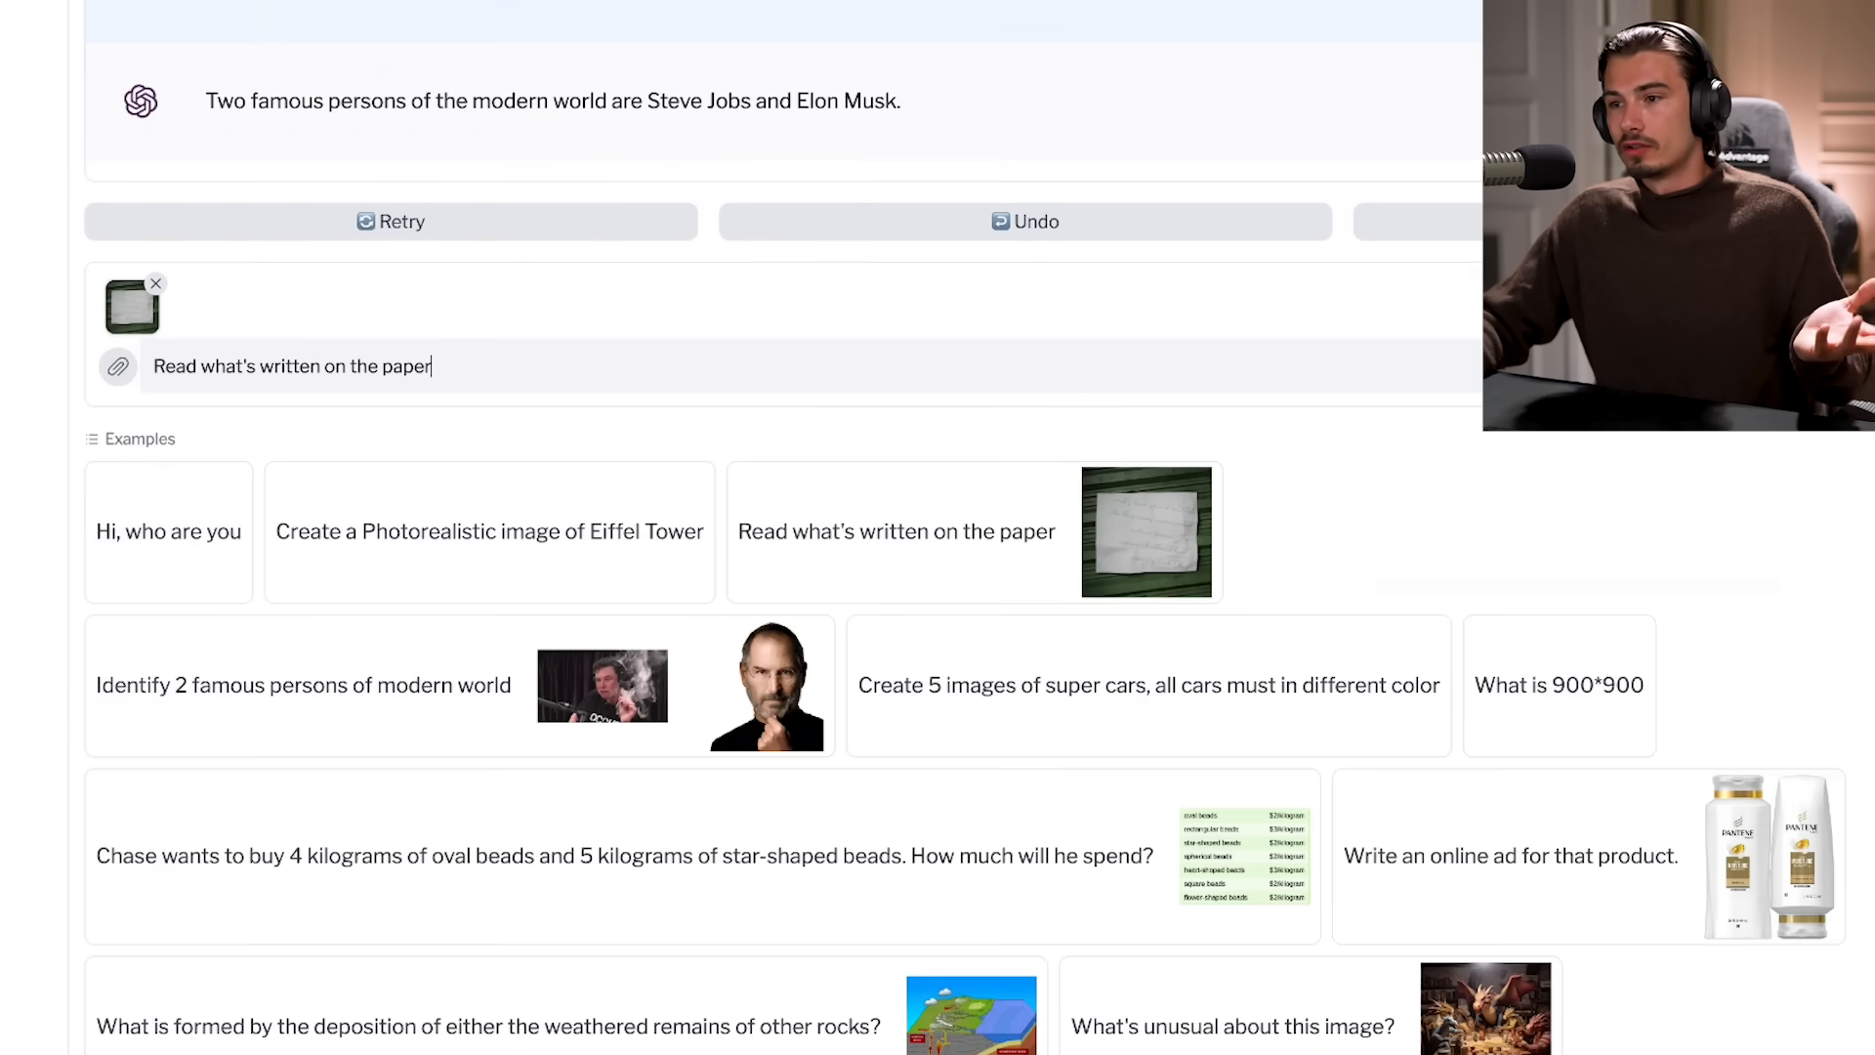
click(303, 79)
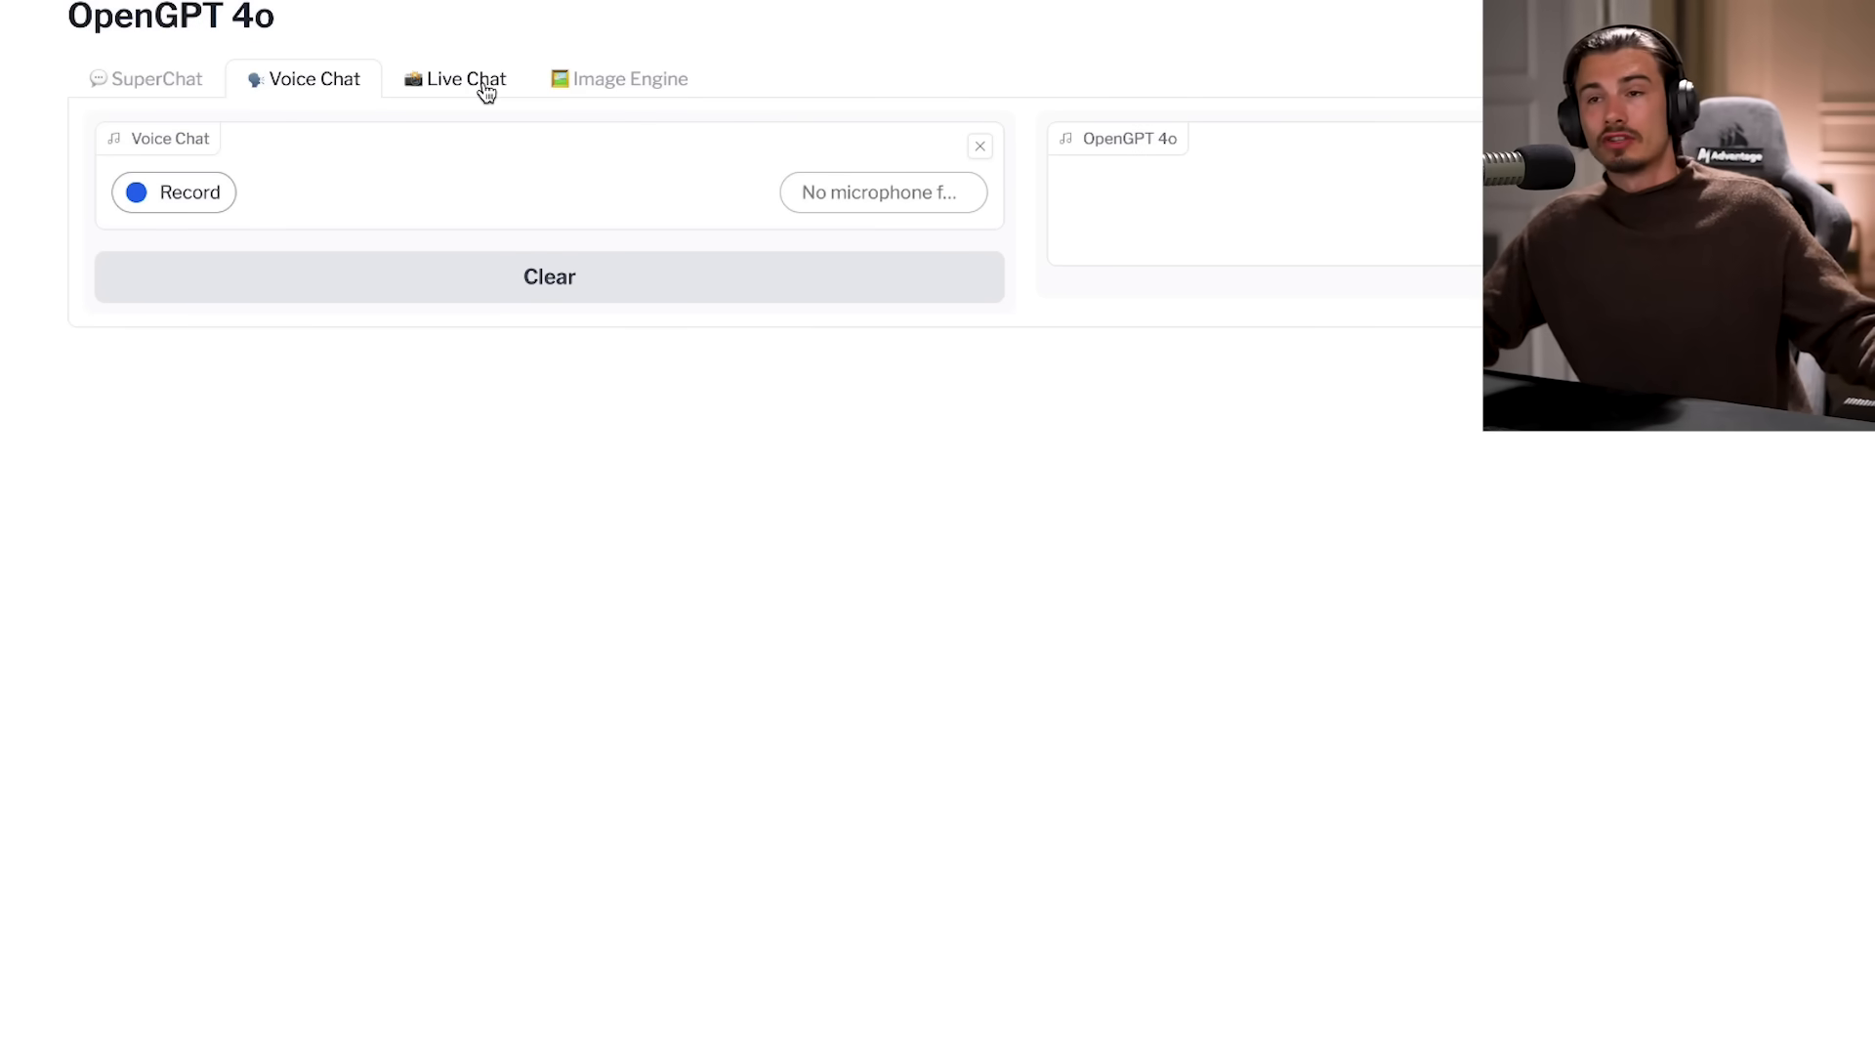
click(464, 80)
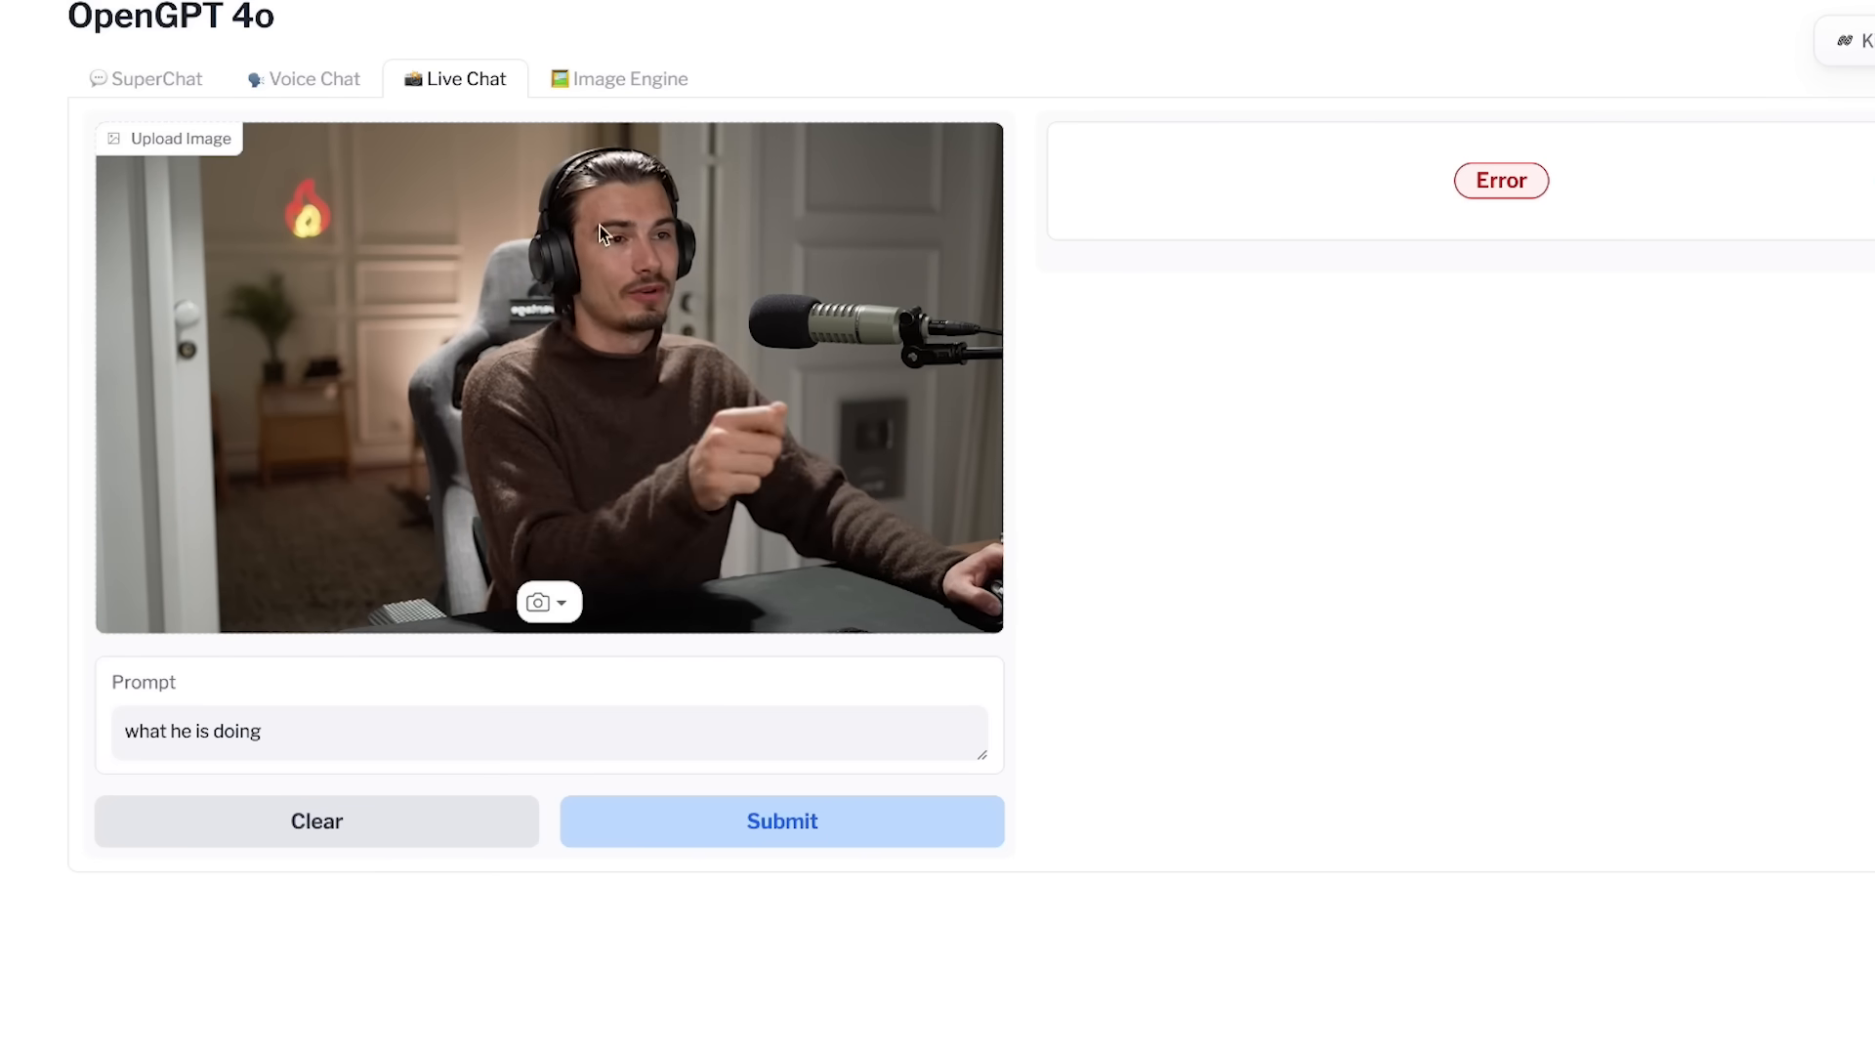
mouse_move(829, 482)
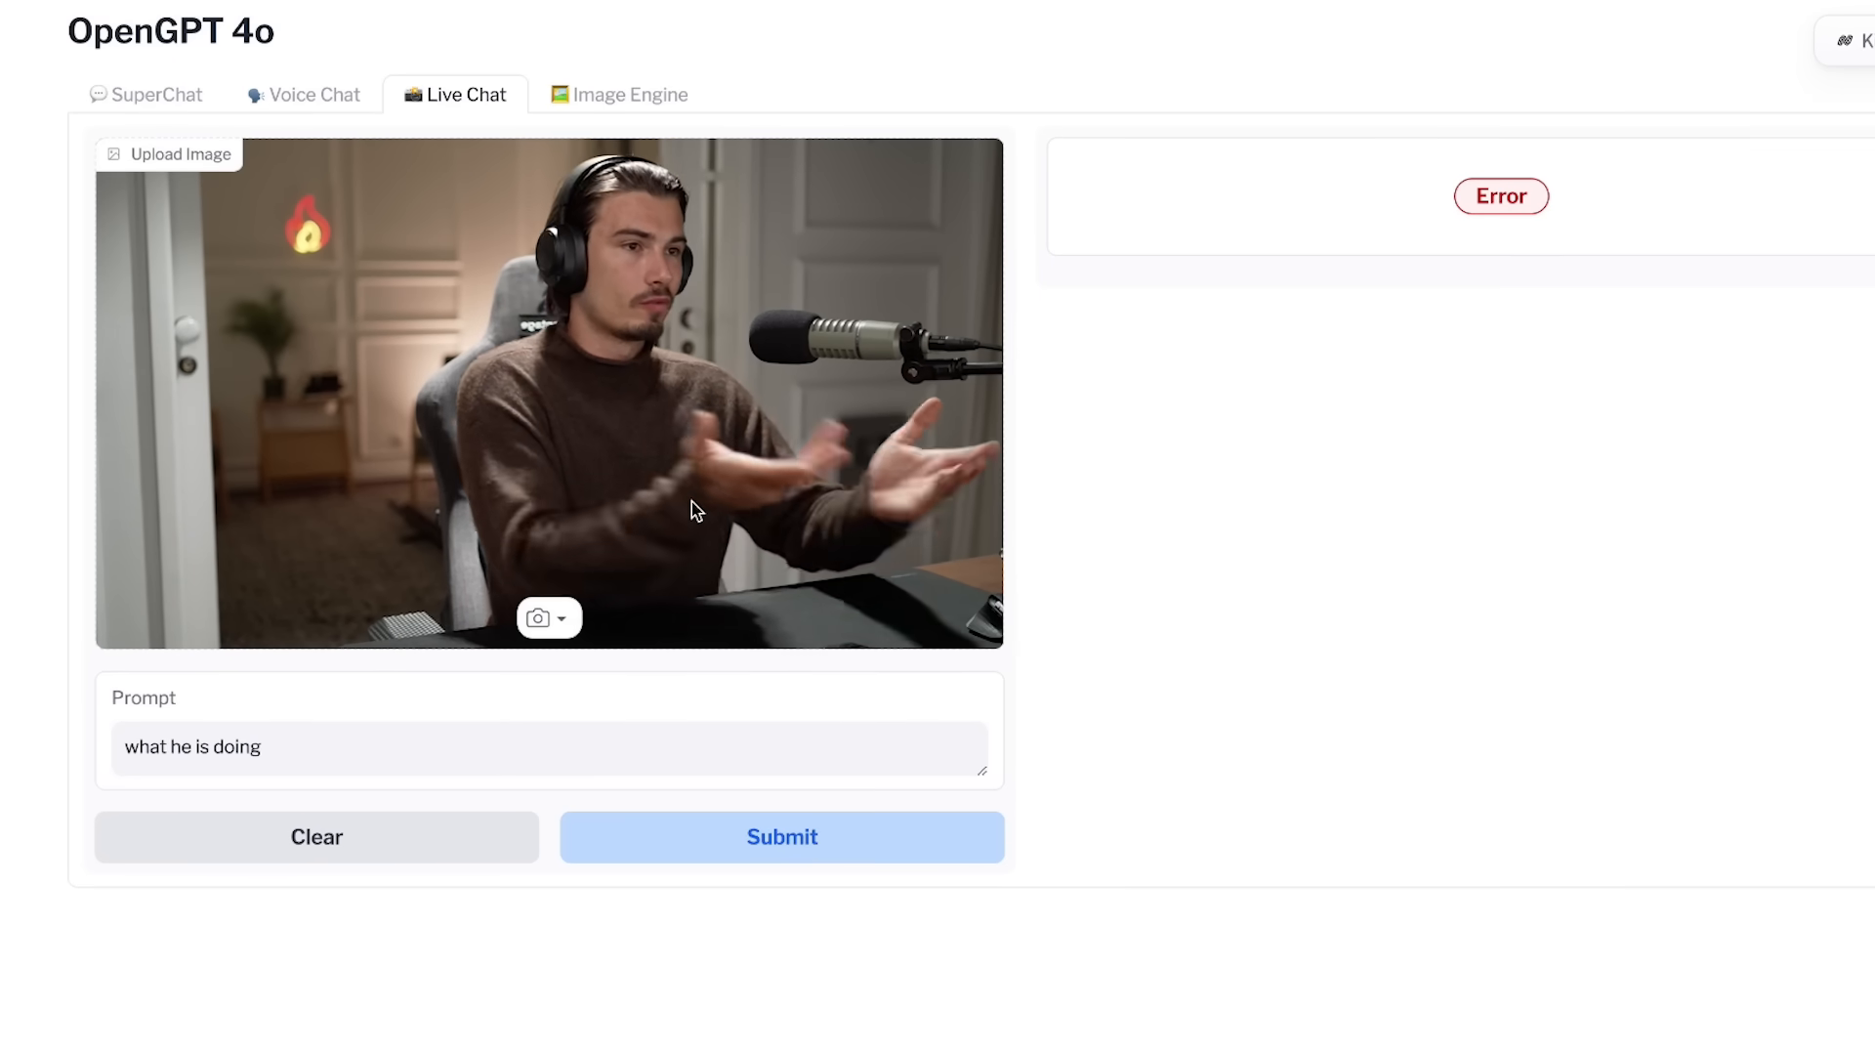
Scroll through the Copilot Studio editor demos of topic editing and flow actions
click(559, 618)
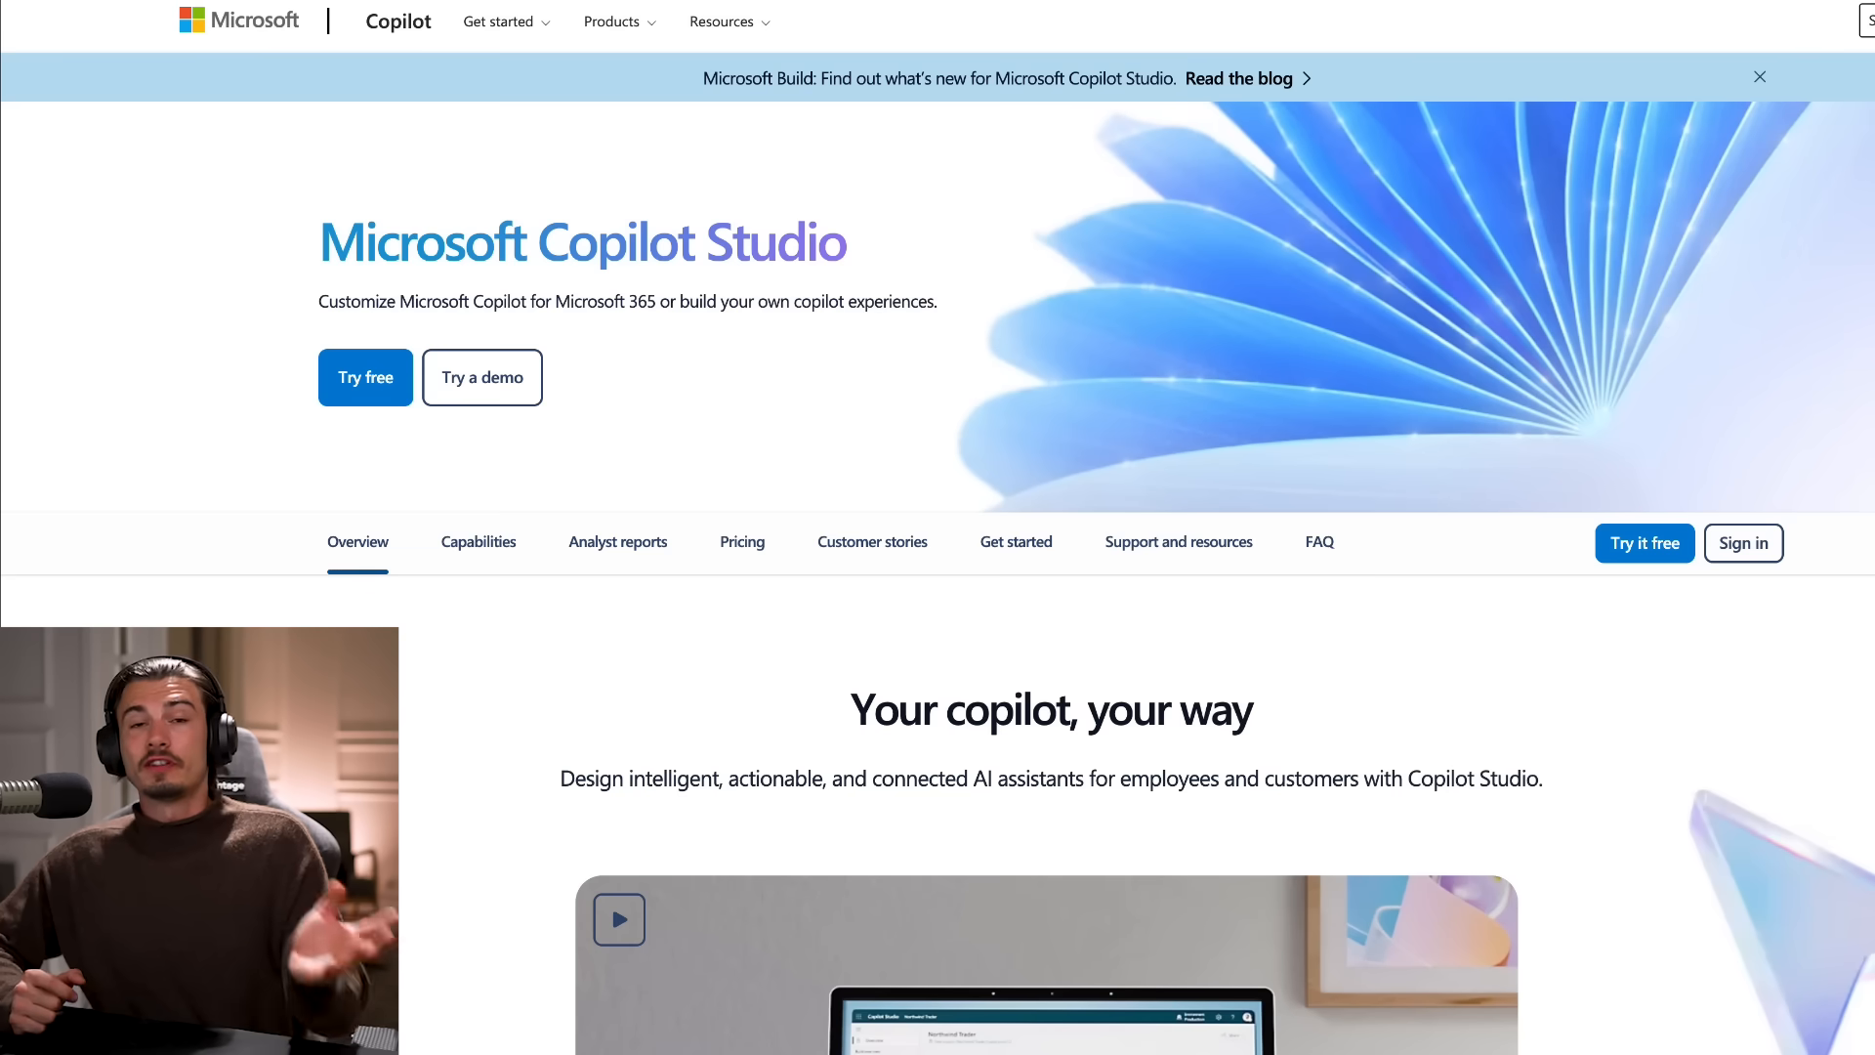
scroll(down, 3)
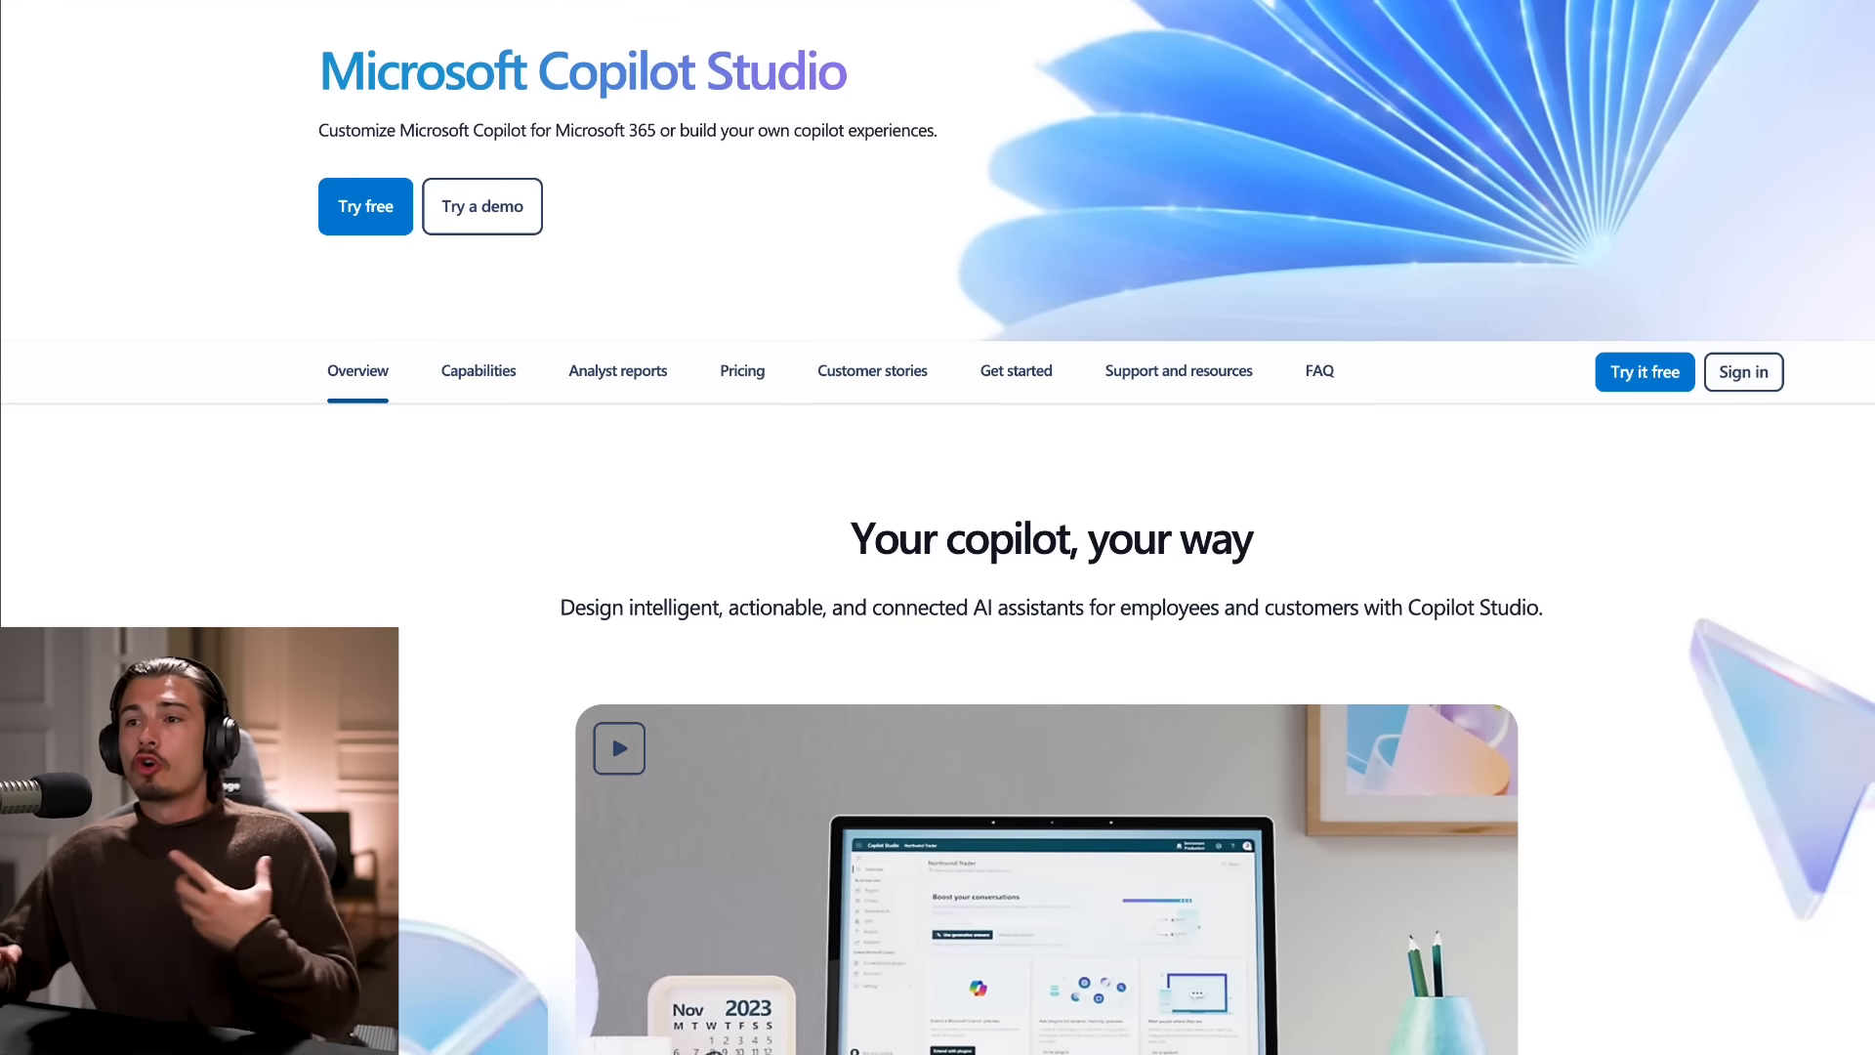
scroll(down, 3)
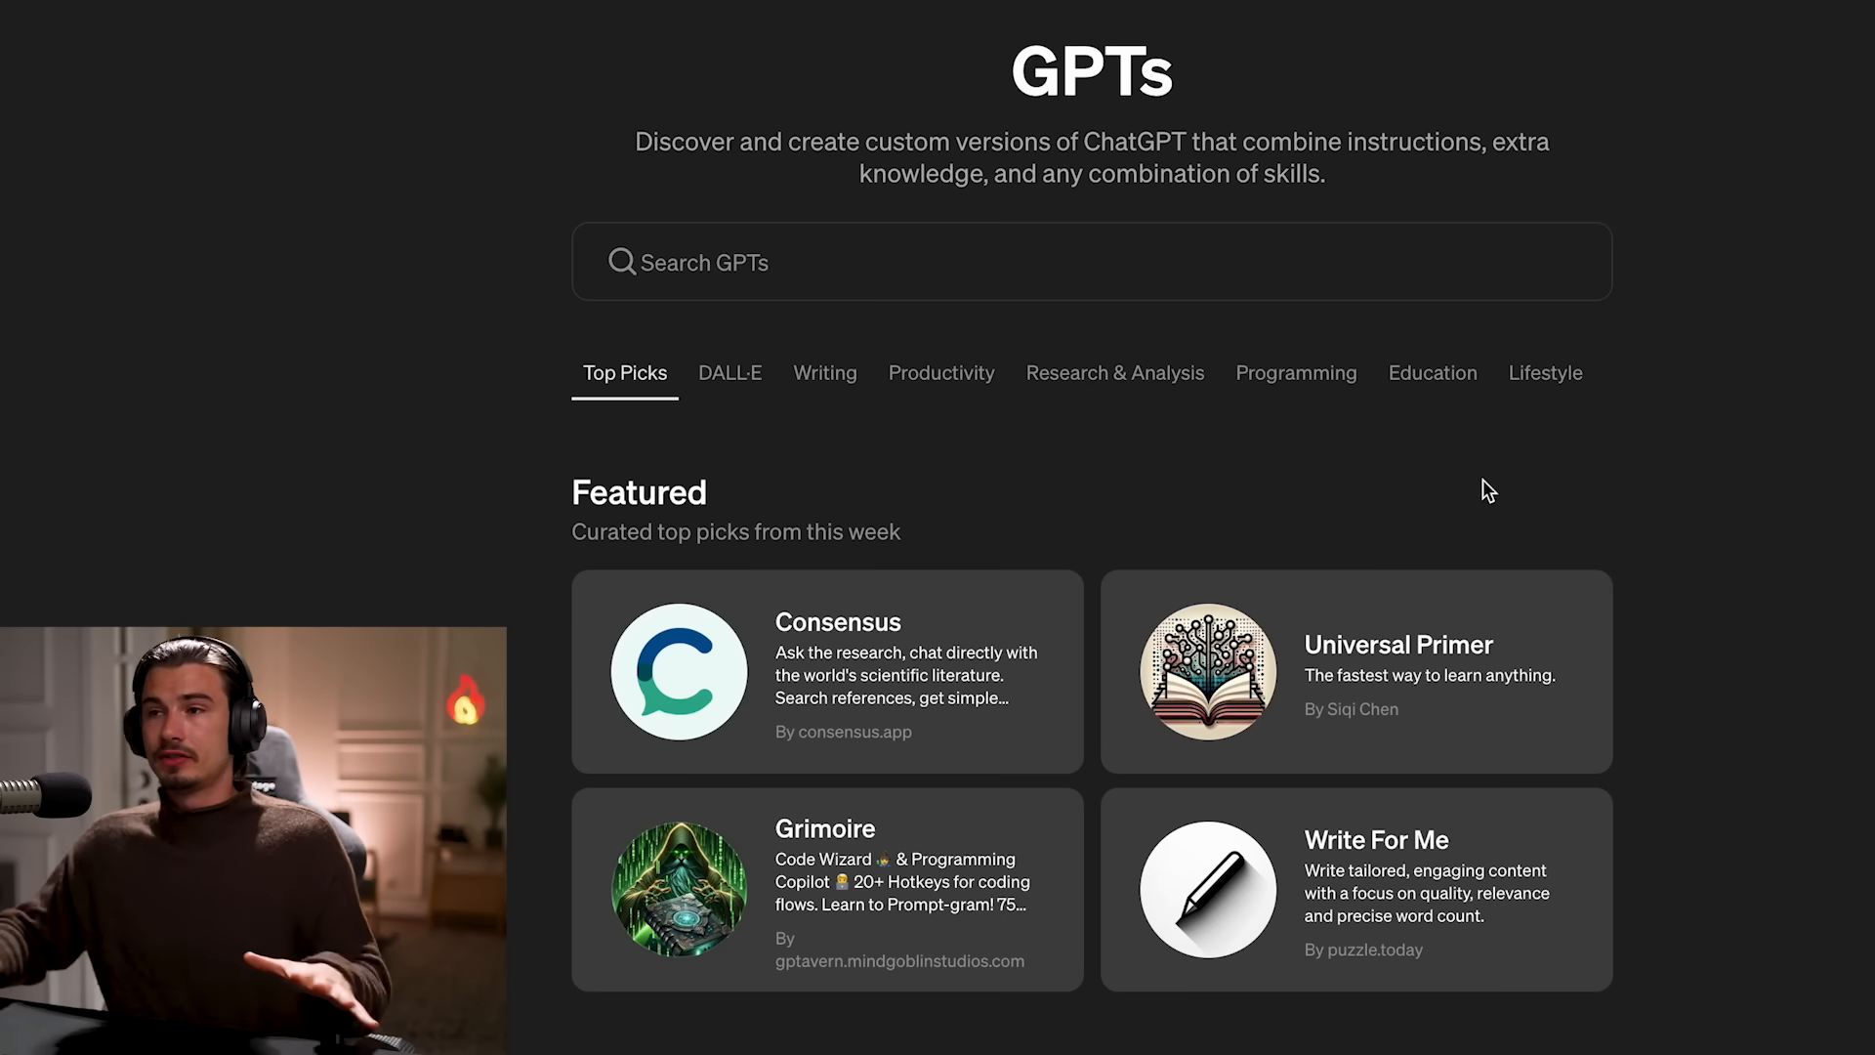
scroll(down, 3)
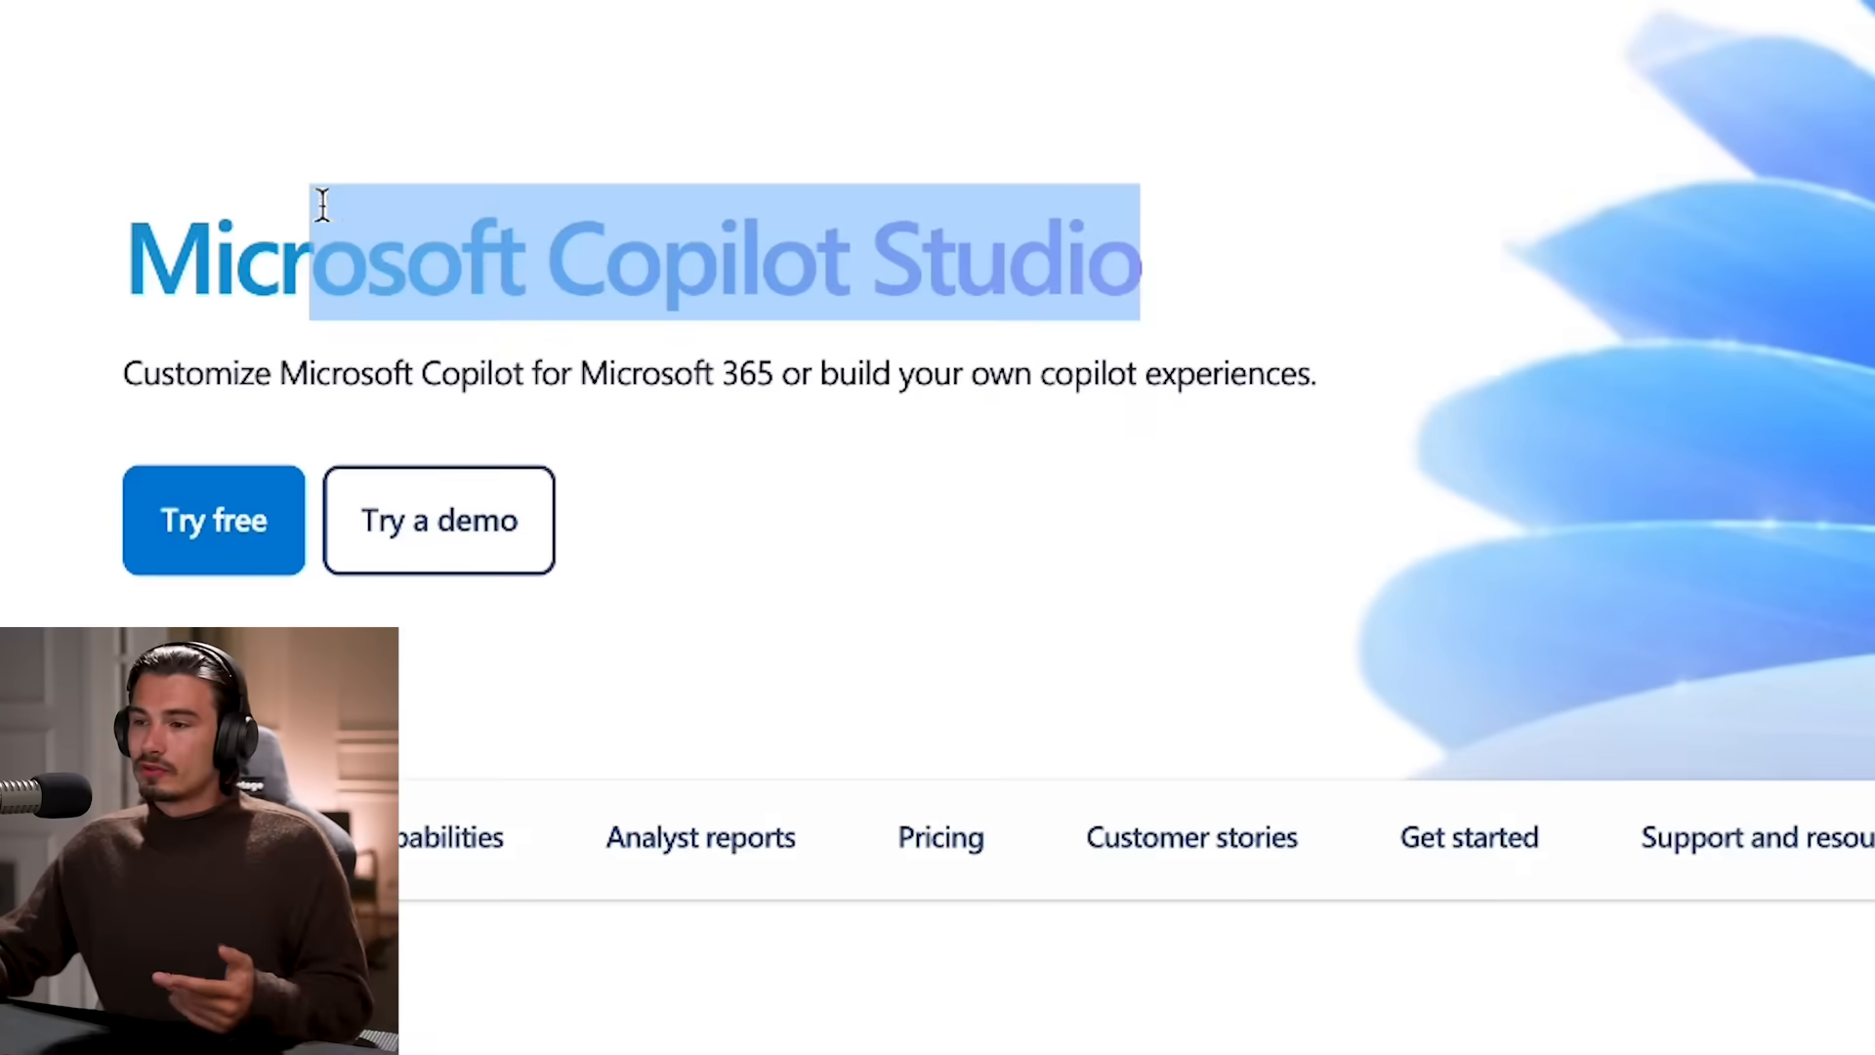
click(213, 518)
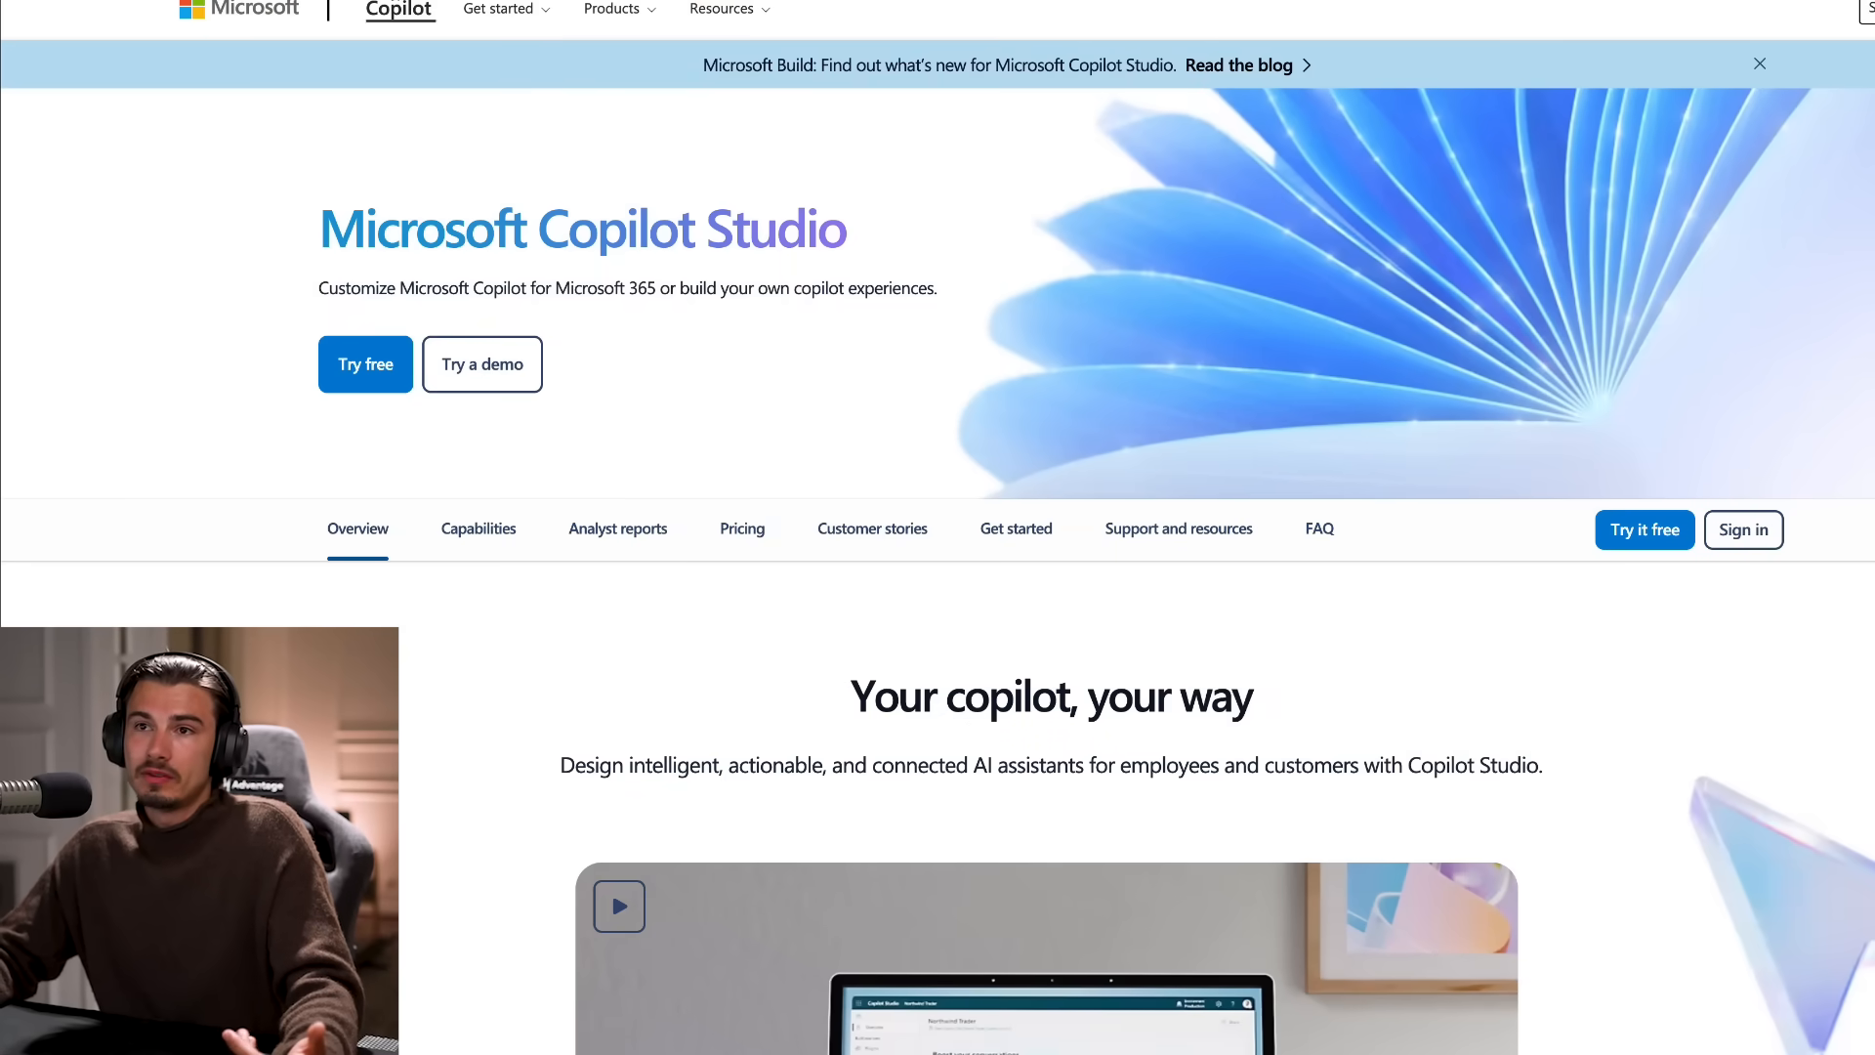
scroll(down, 3)
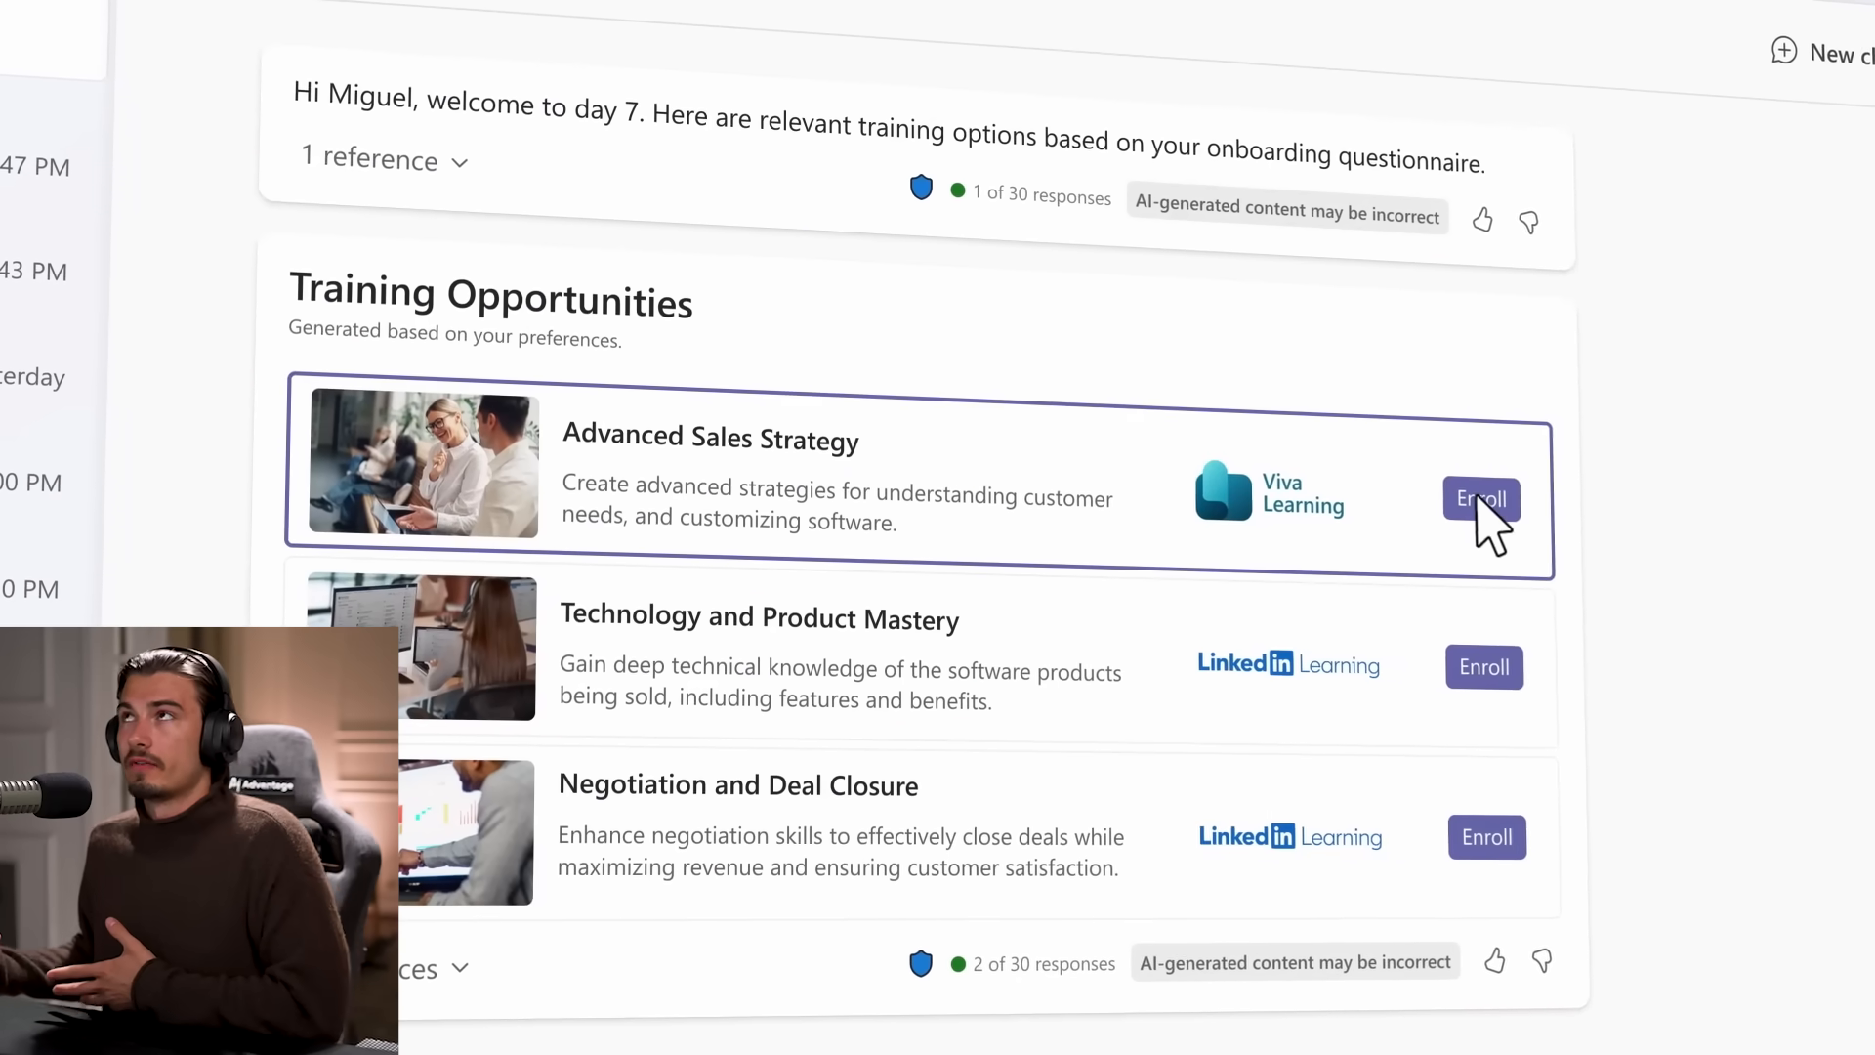
Answer 'yes please' in the Copilot Studio learned-responses demo
click(1481, 499)
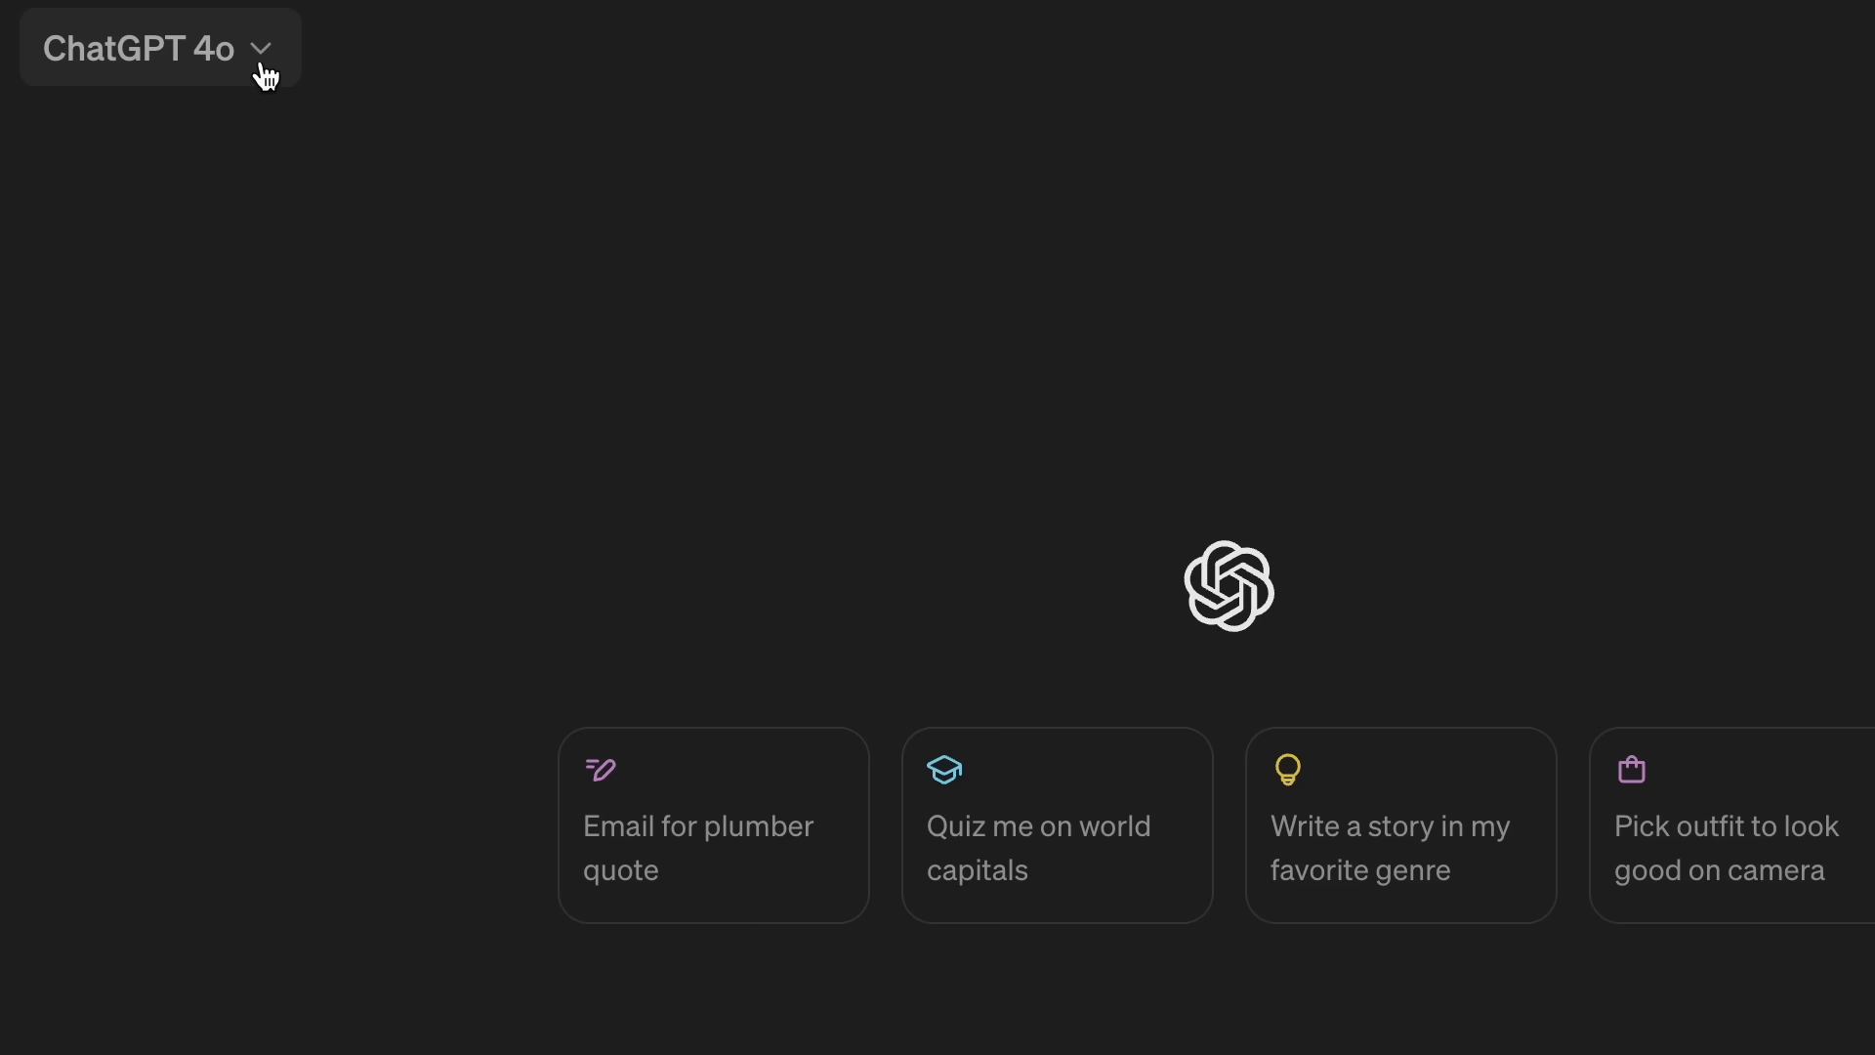
click(138, 49)
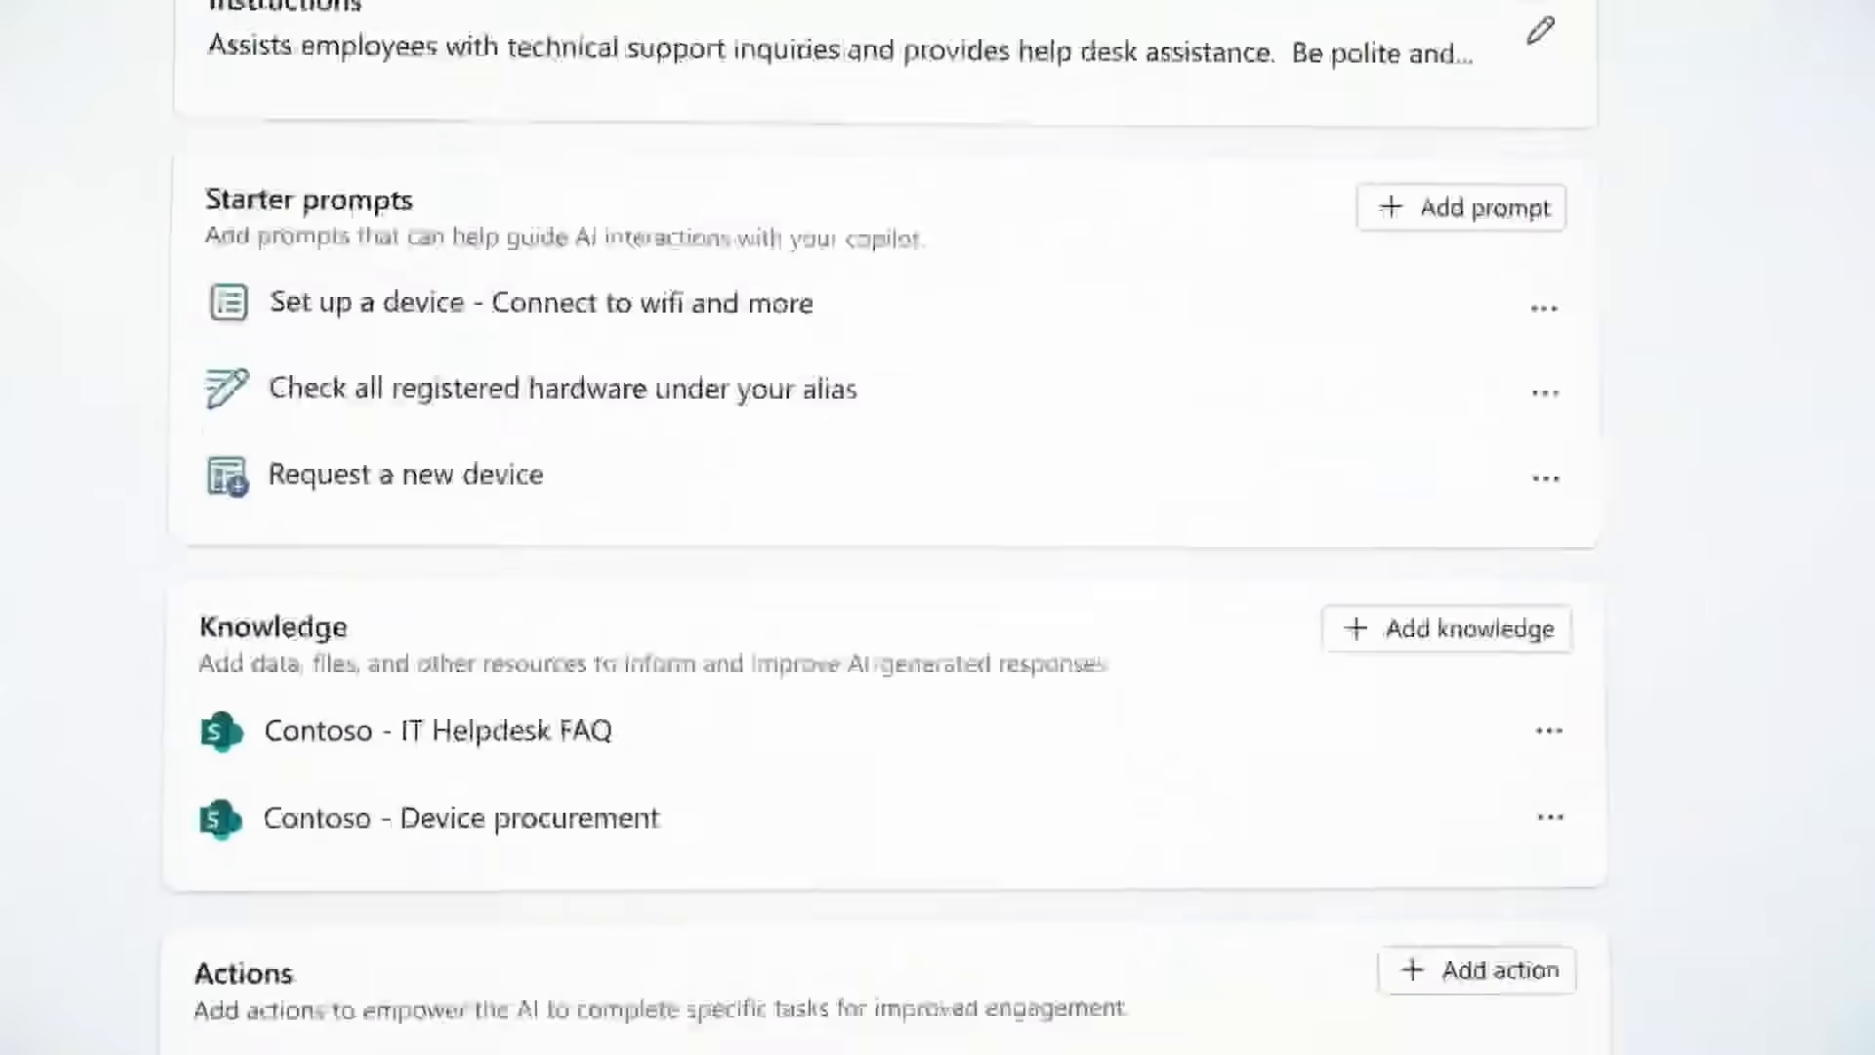
scroll(down, 3)
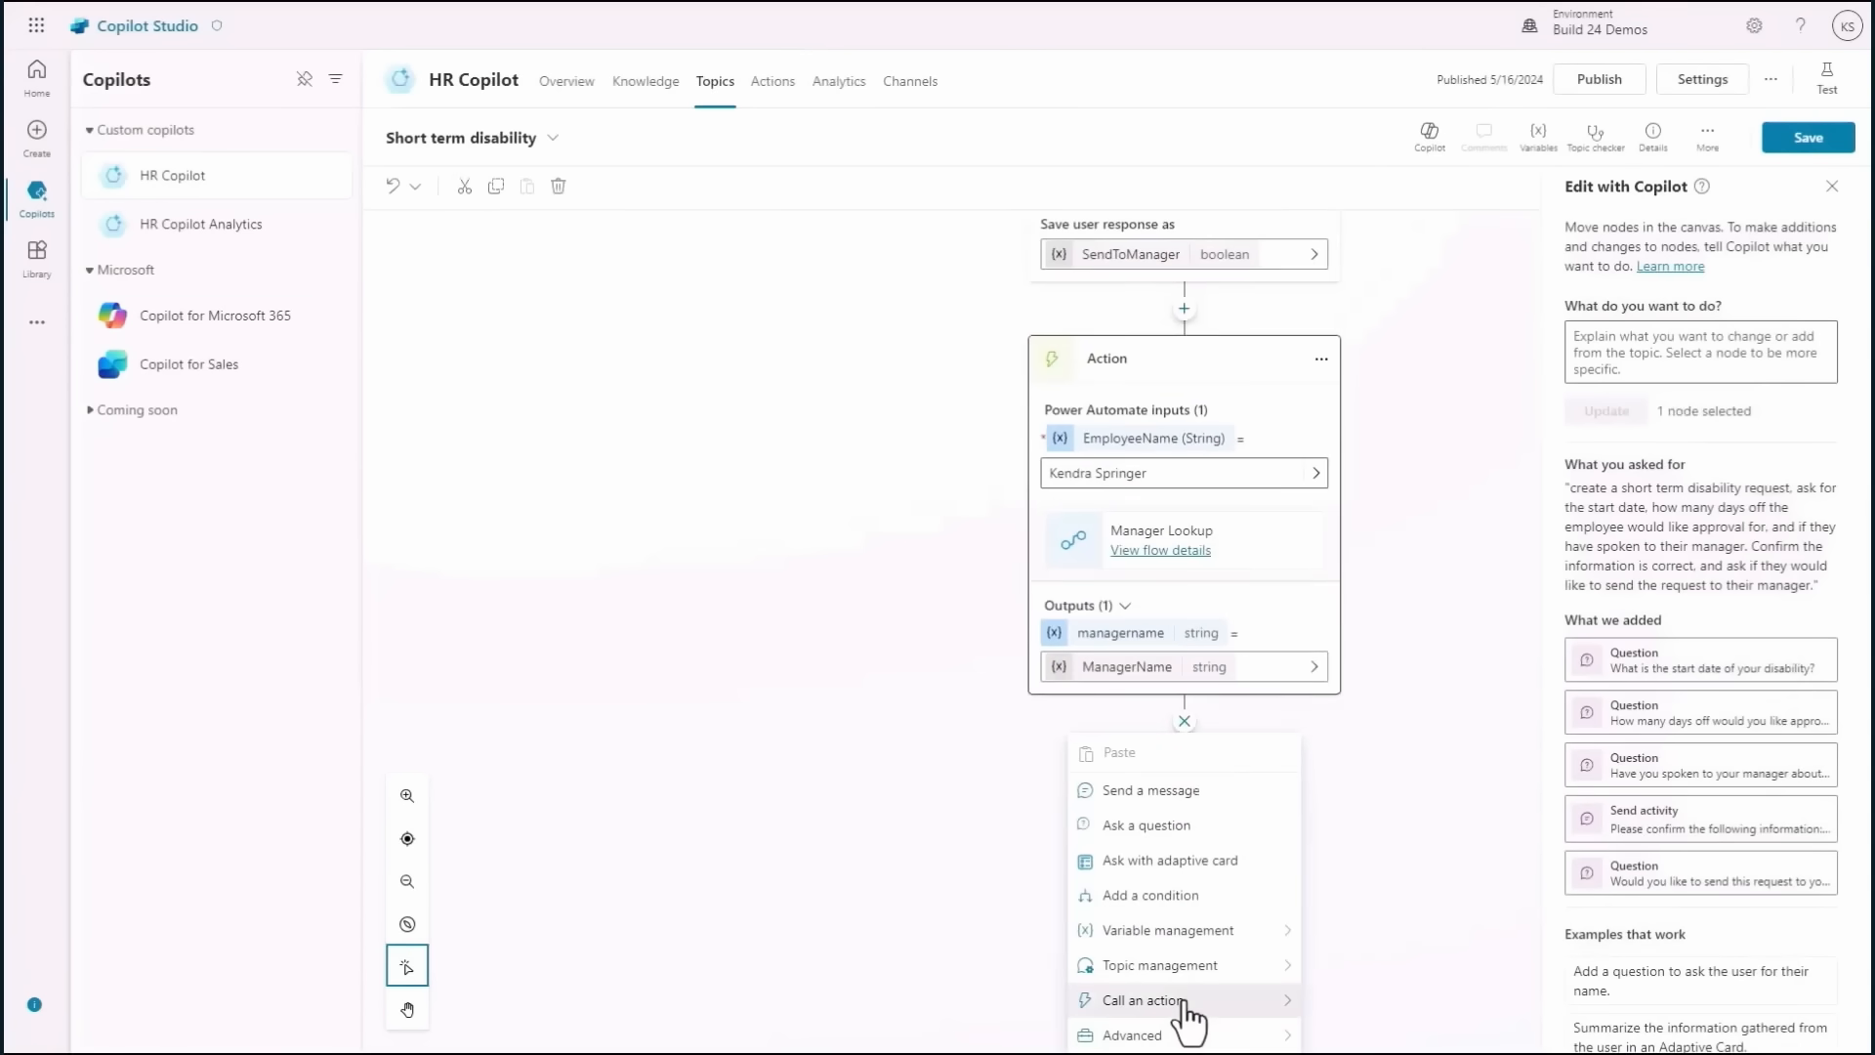
click(1152, 1000)
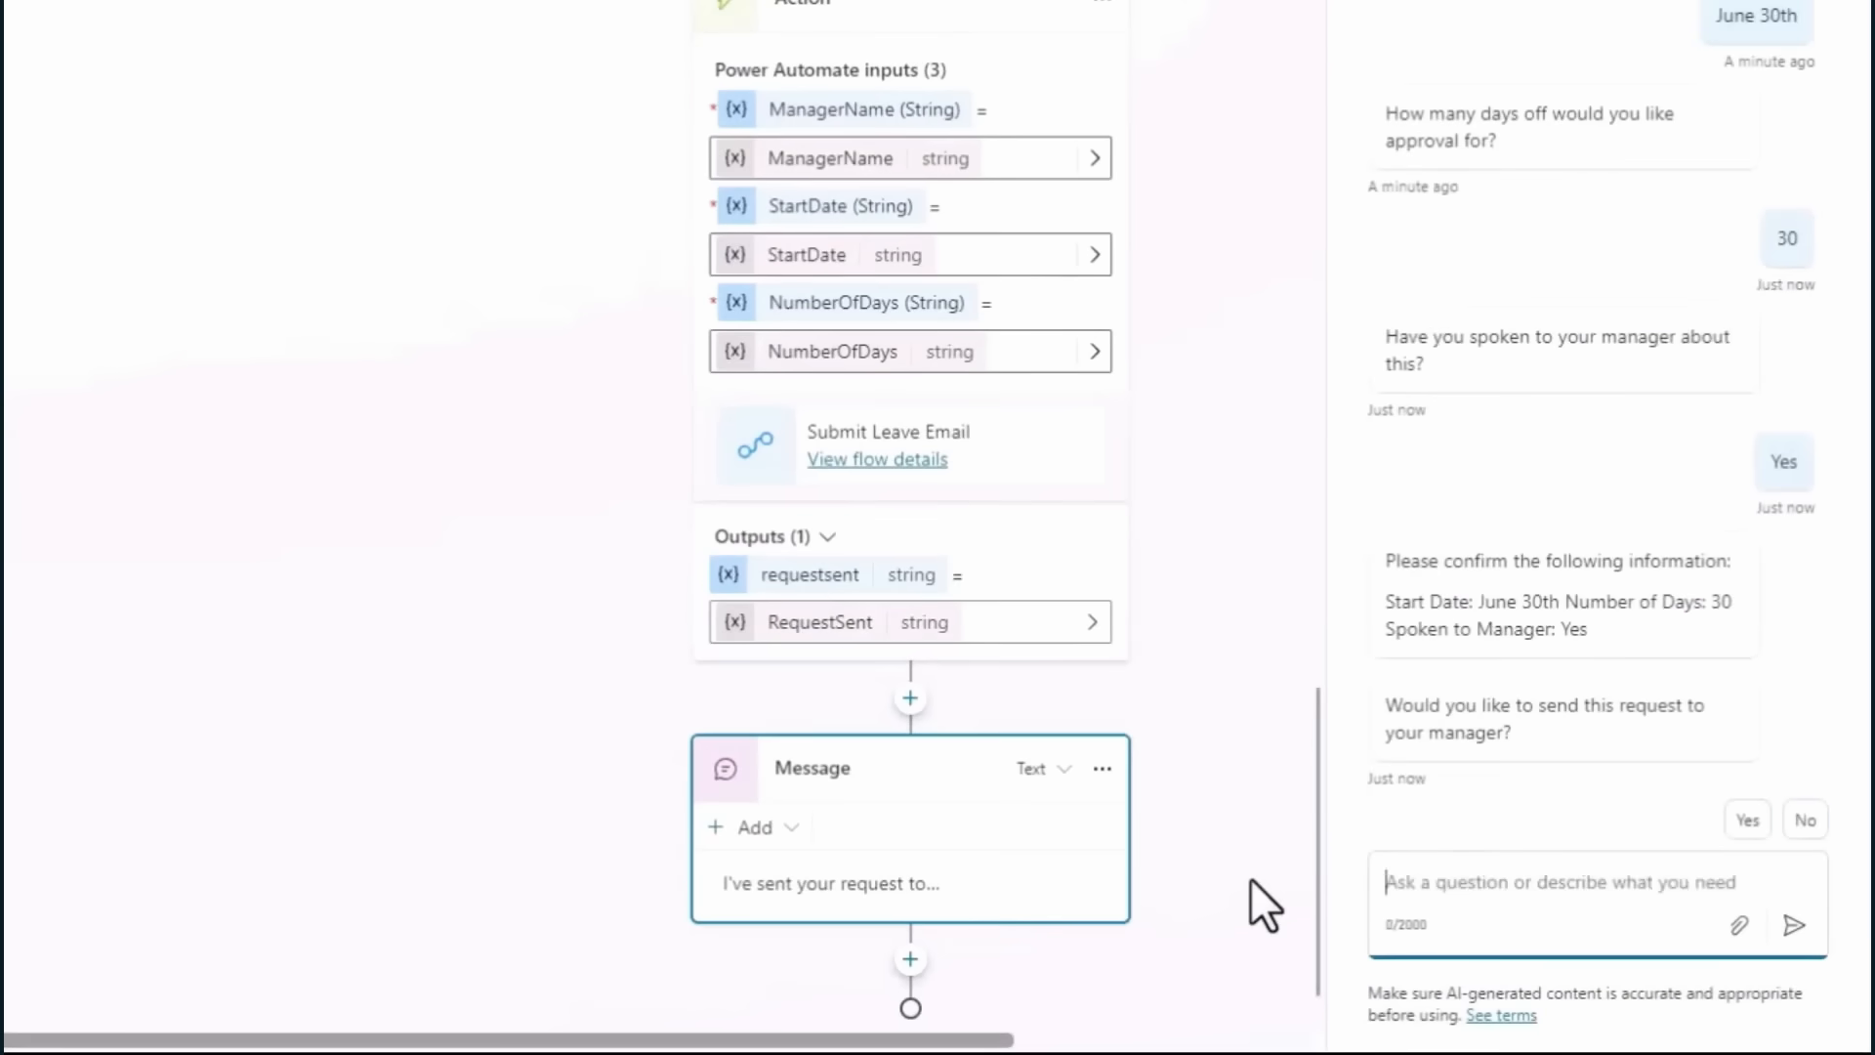
text(yes please)
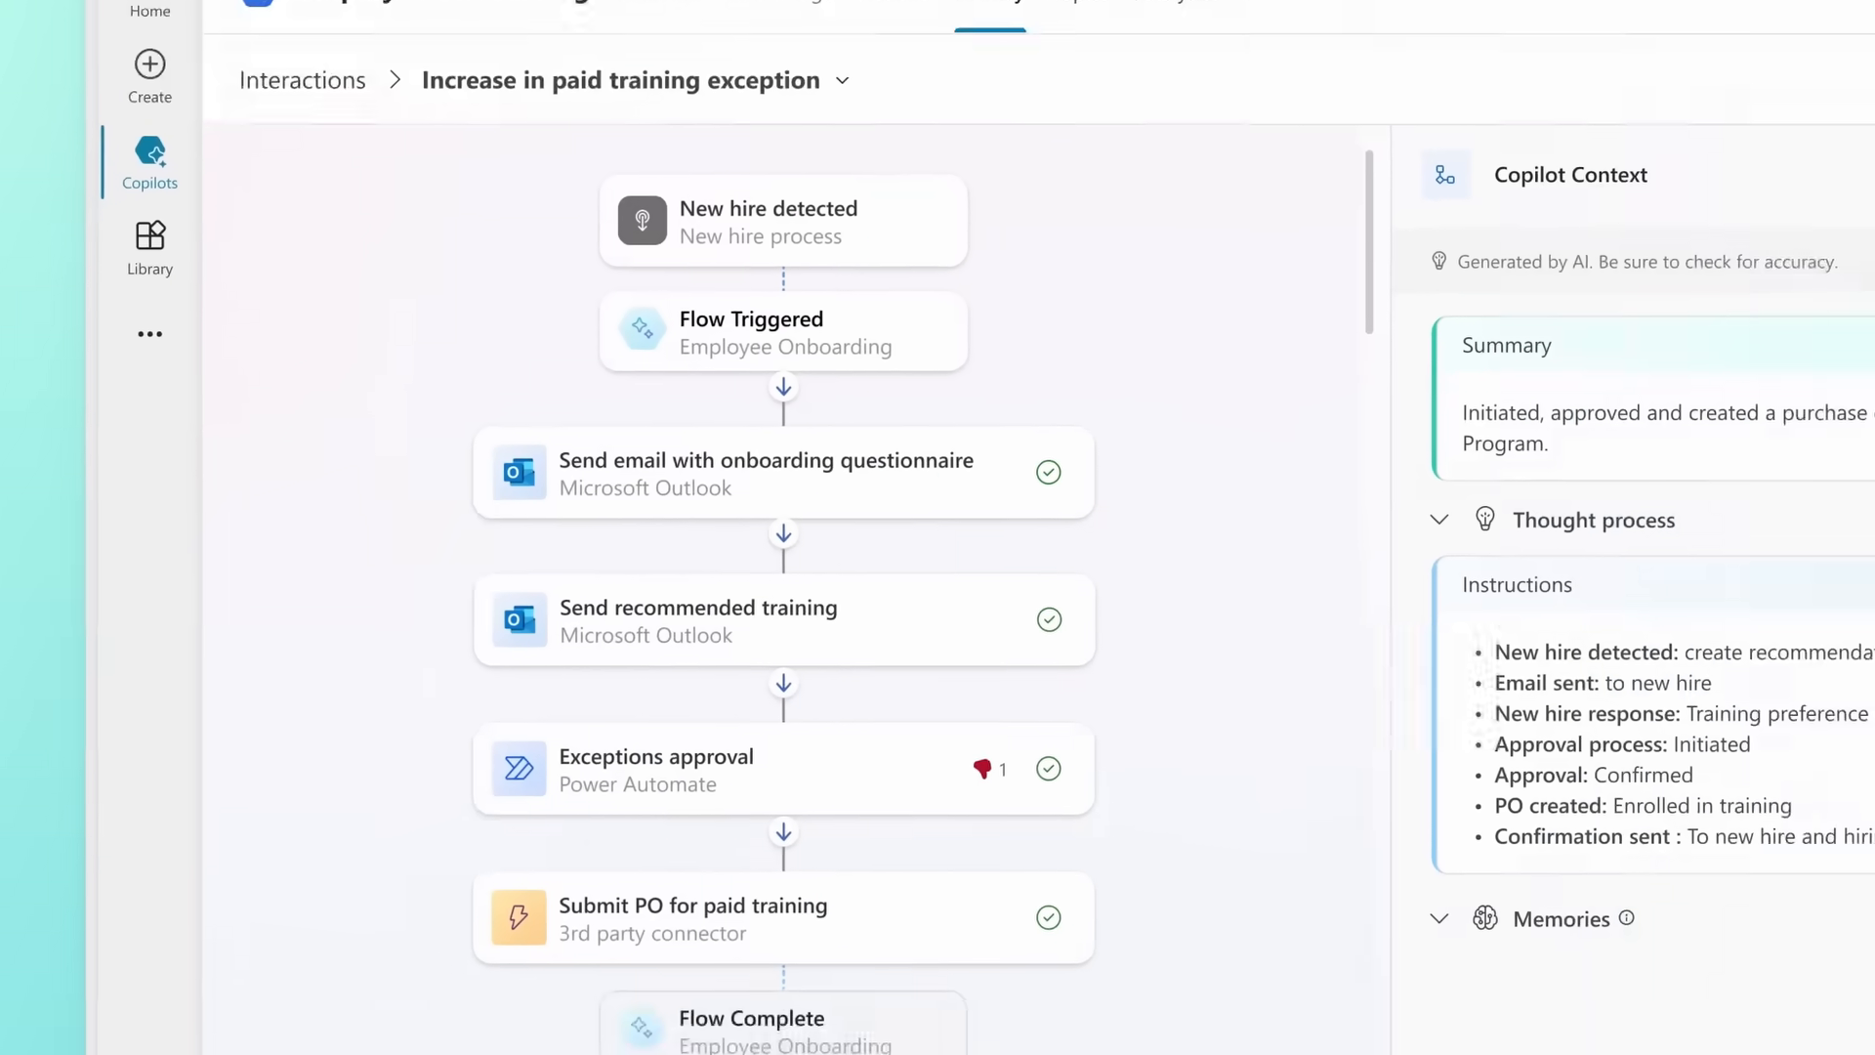
click(783, 769)
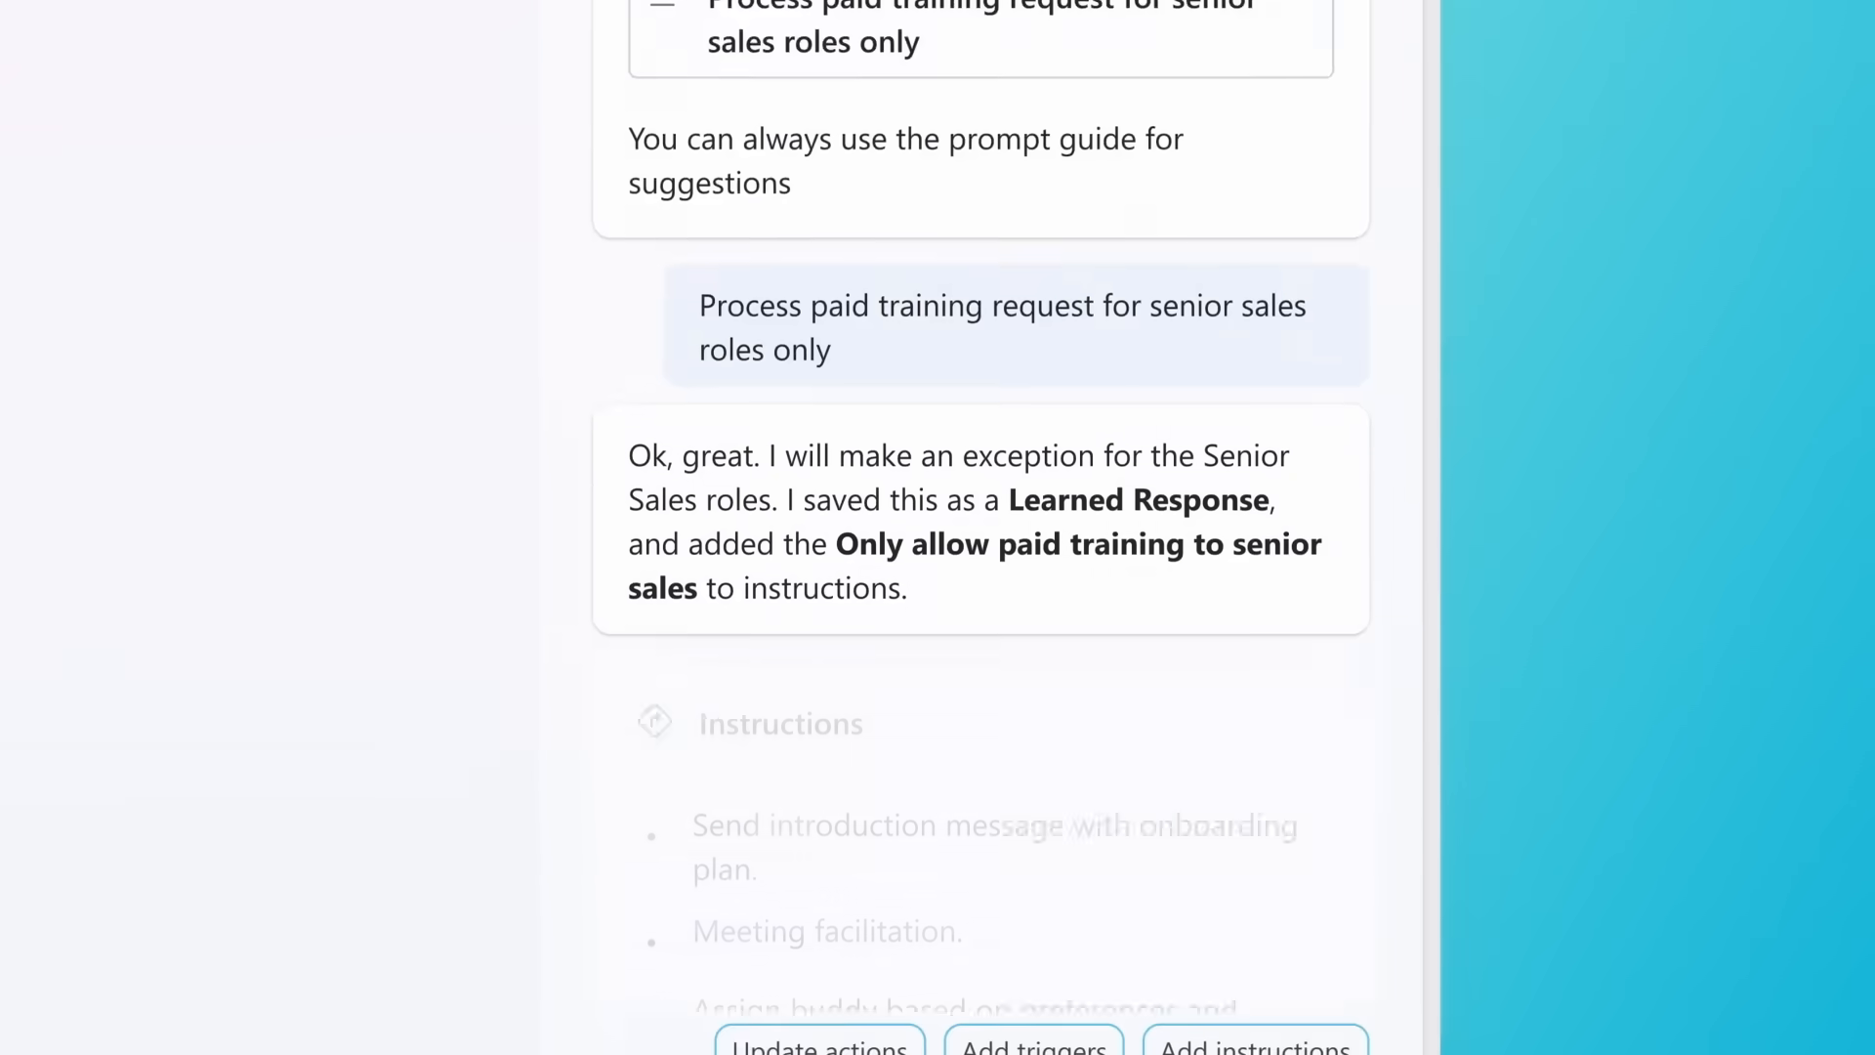
Scroll the pricing: $200.00 for 25,000 messages/month, $30.00 per user for Microsoft 365
scroll(down, 3)
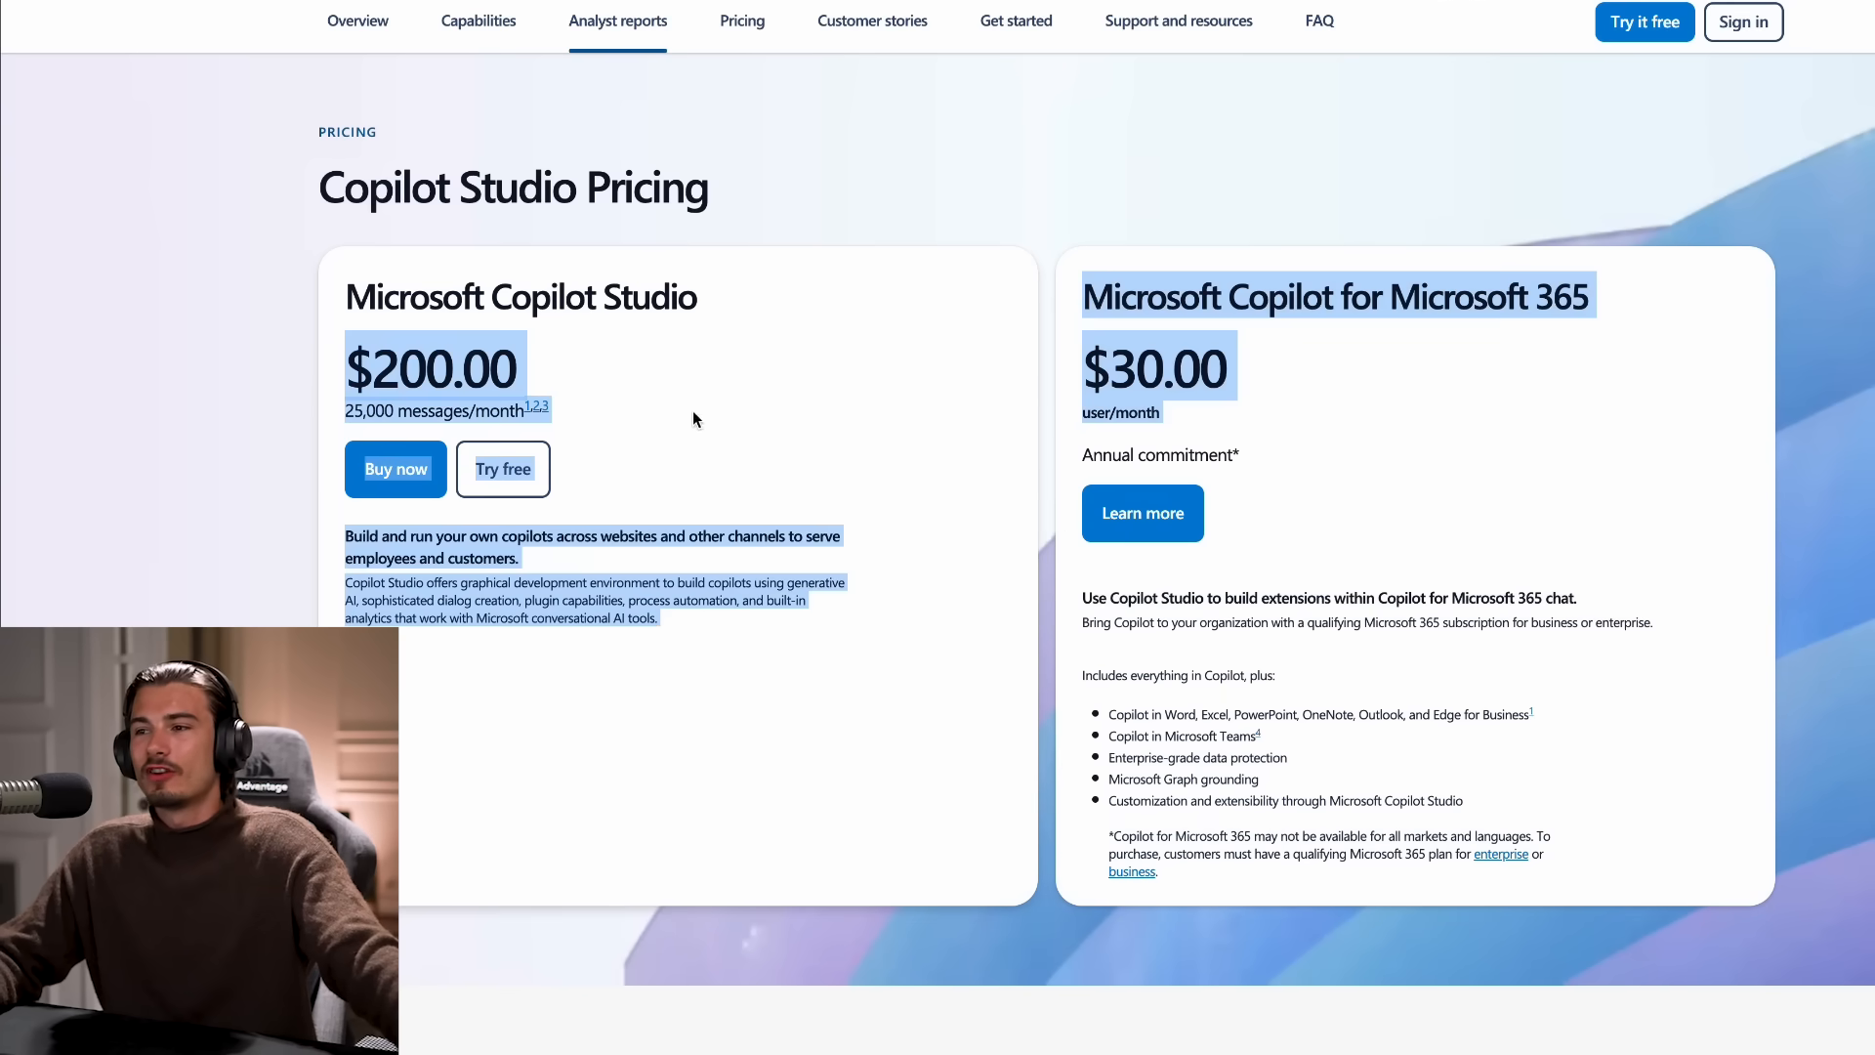
scroll(up, 3)
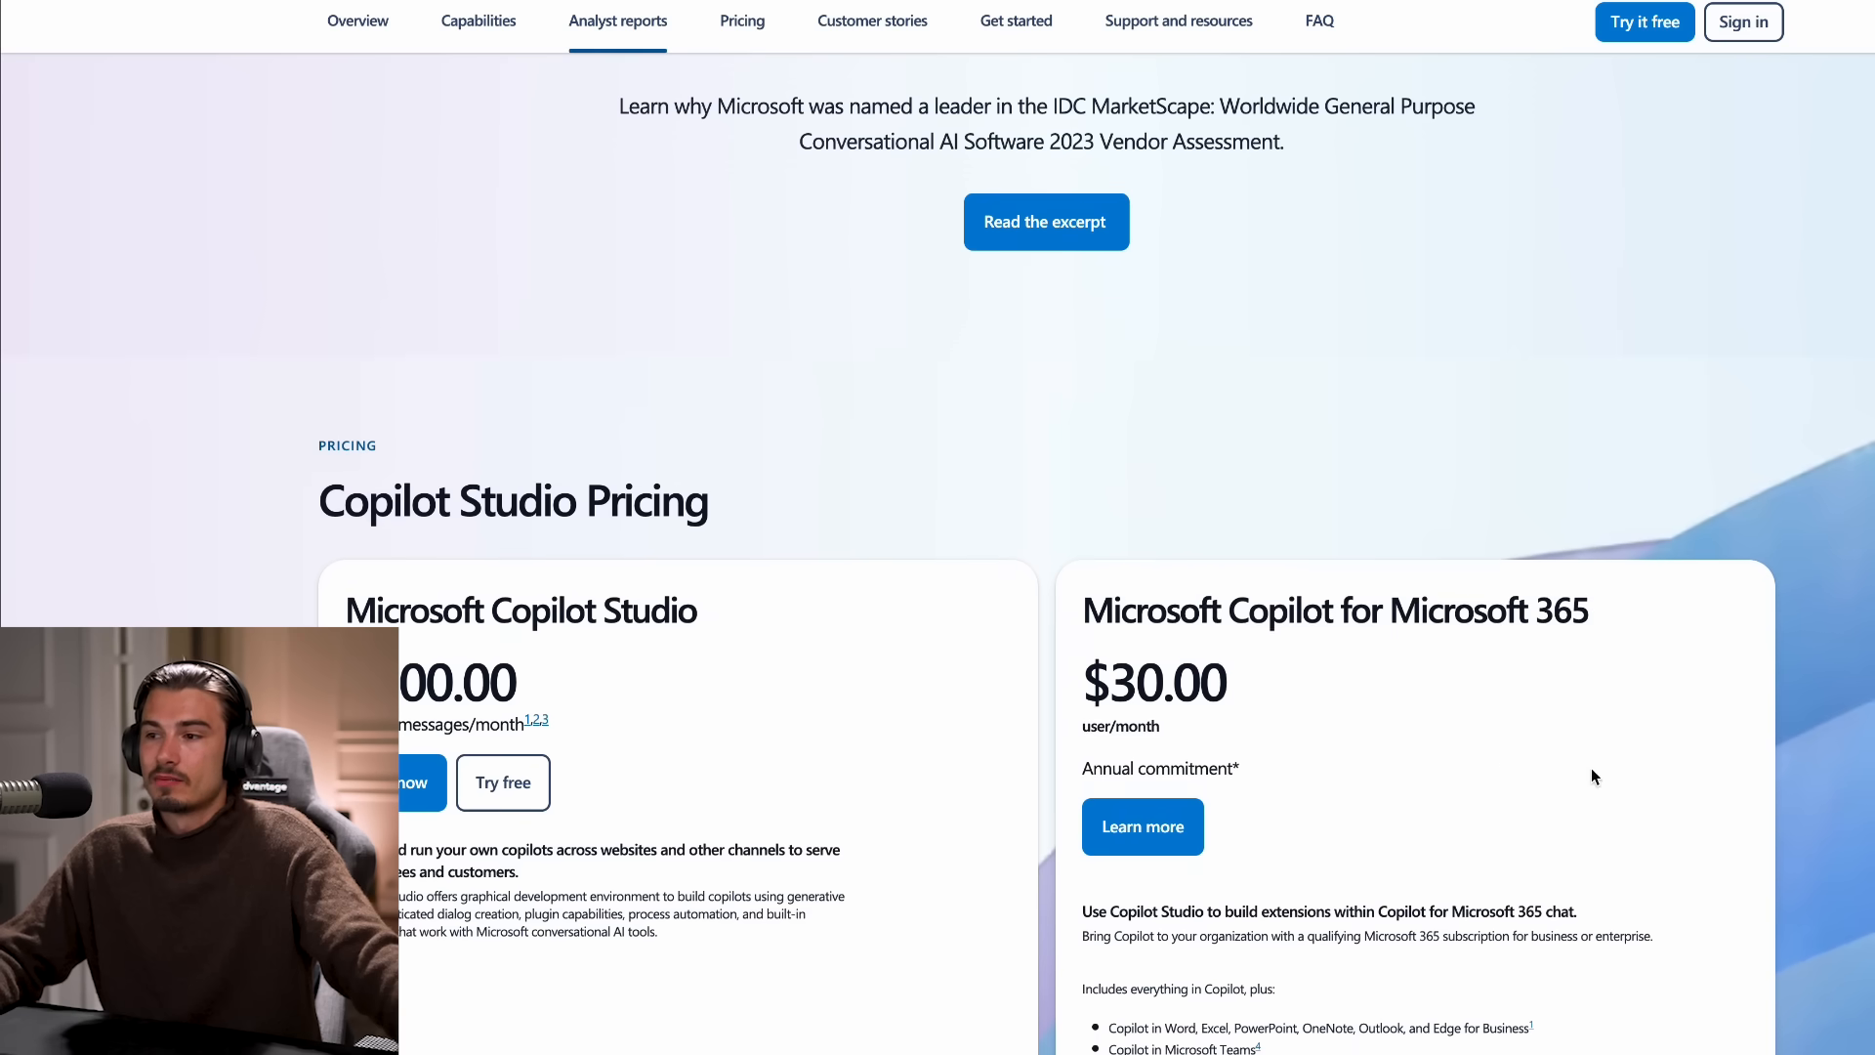
scroll(down, 3)
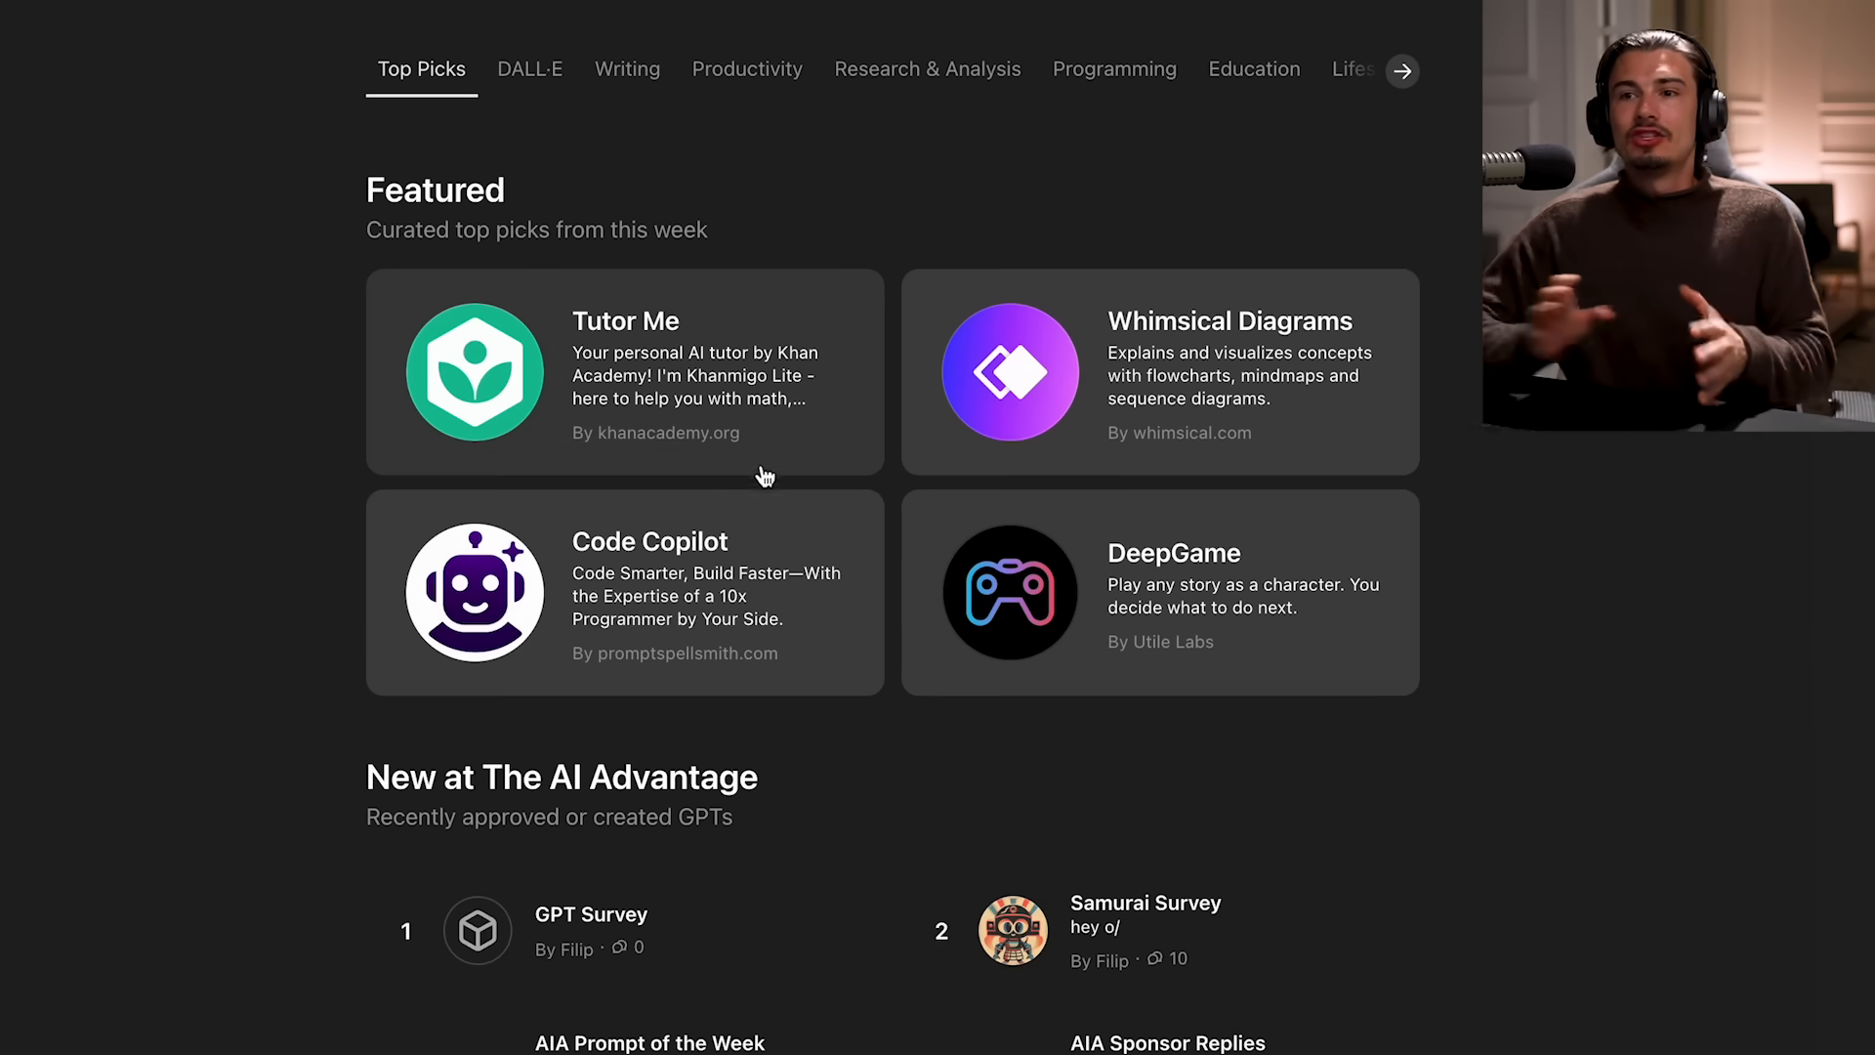
Scroll past New at The AI Advantage and pick the DALL·E category tab
scroll(down, 3)
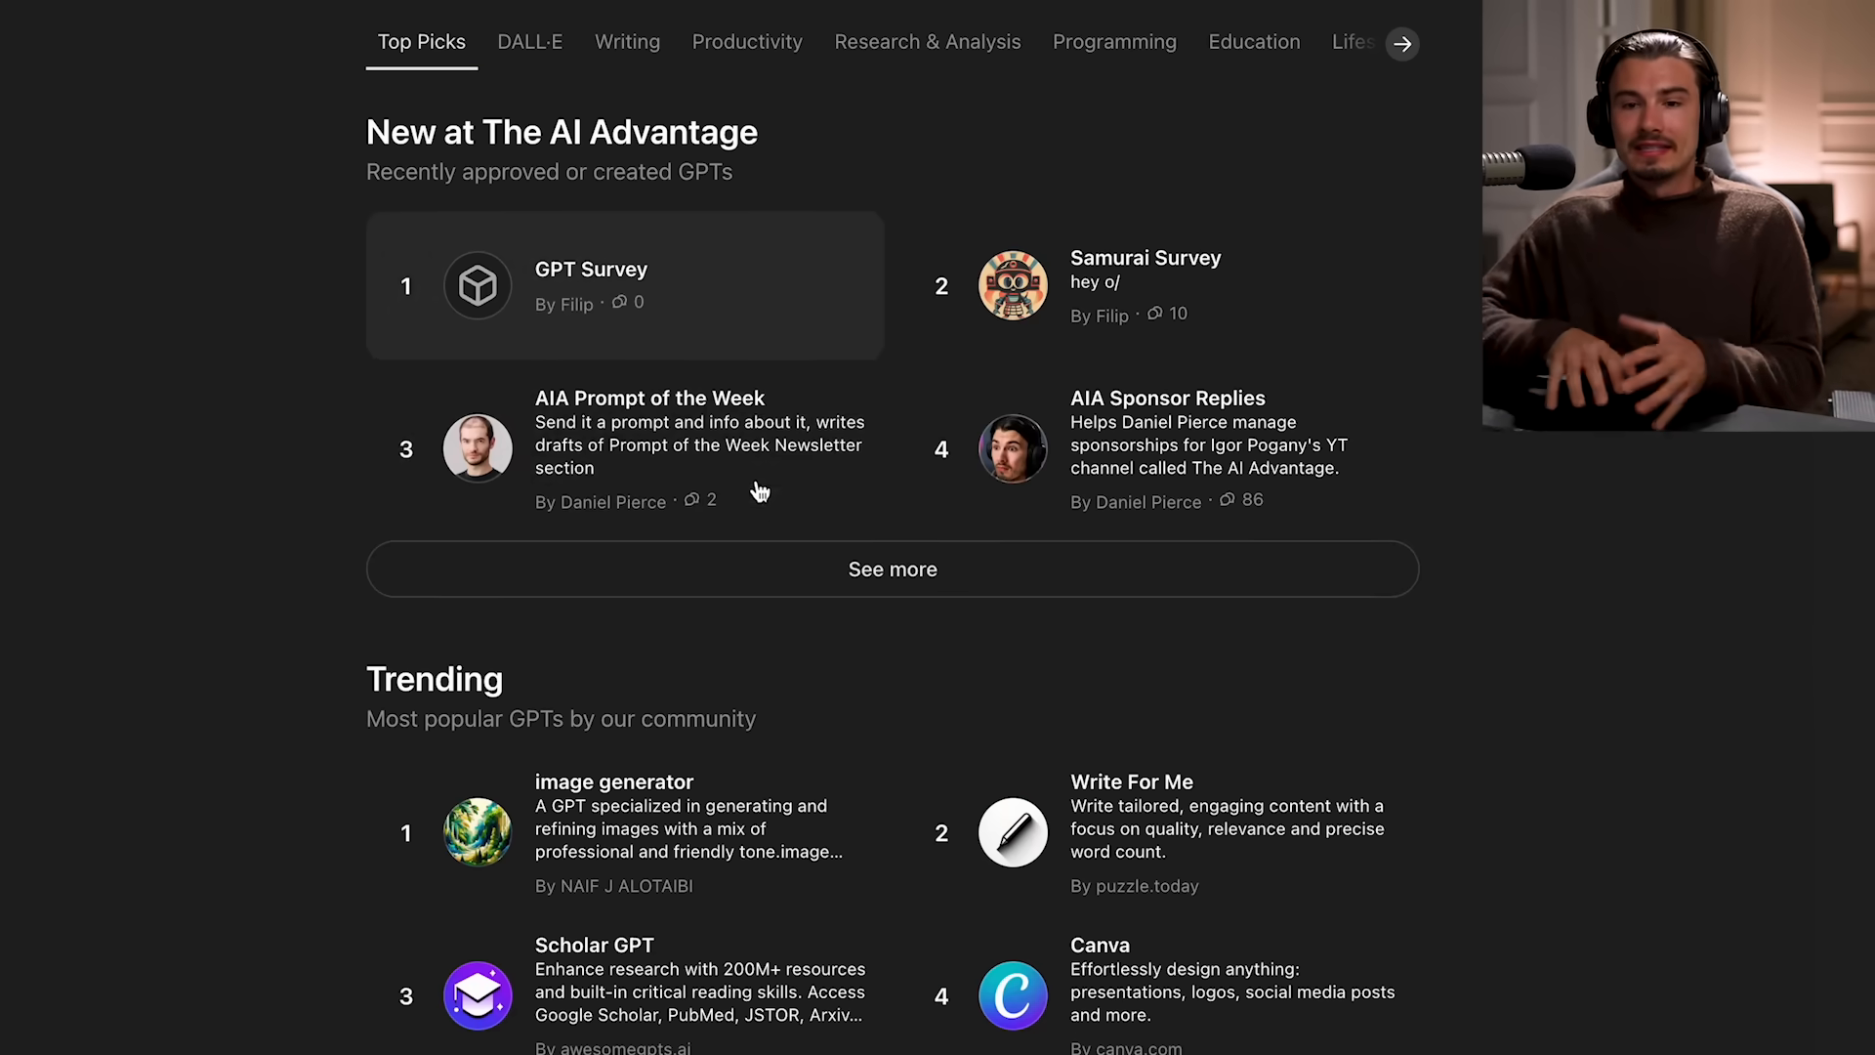
click(529, 42)
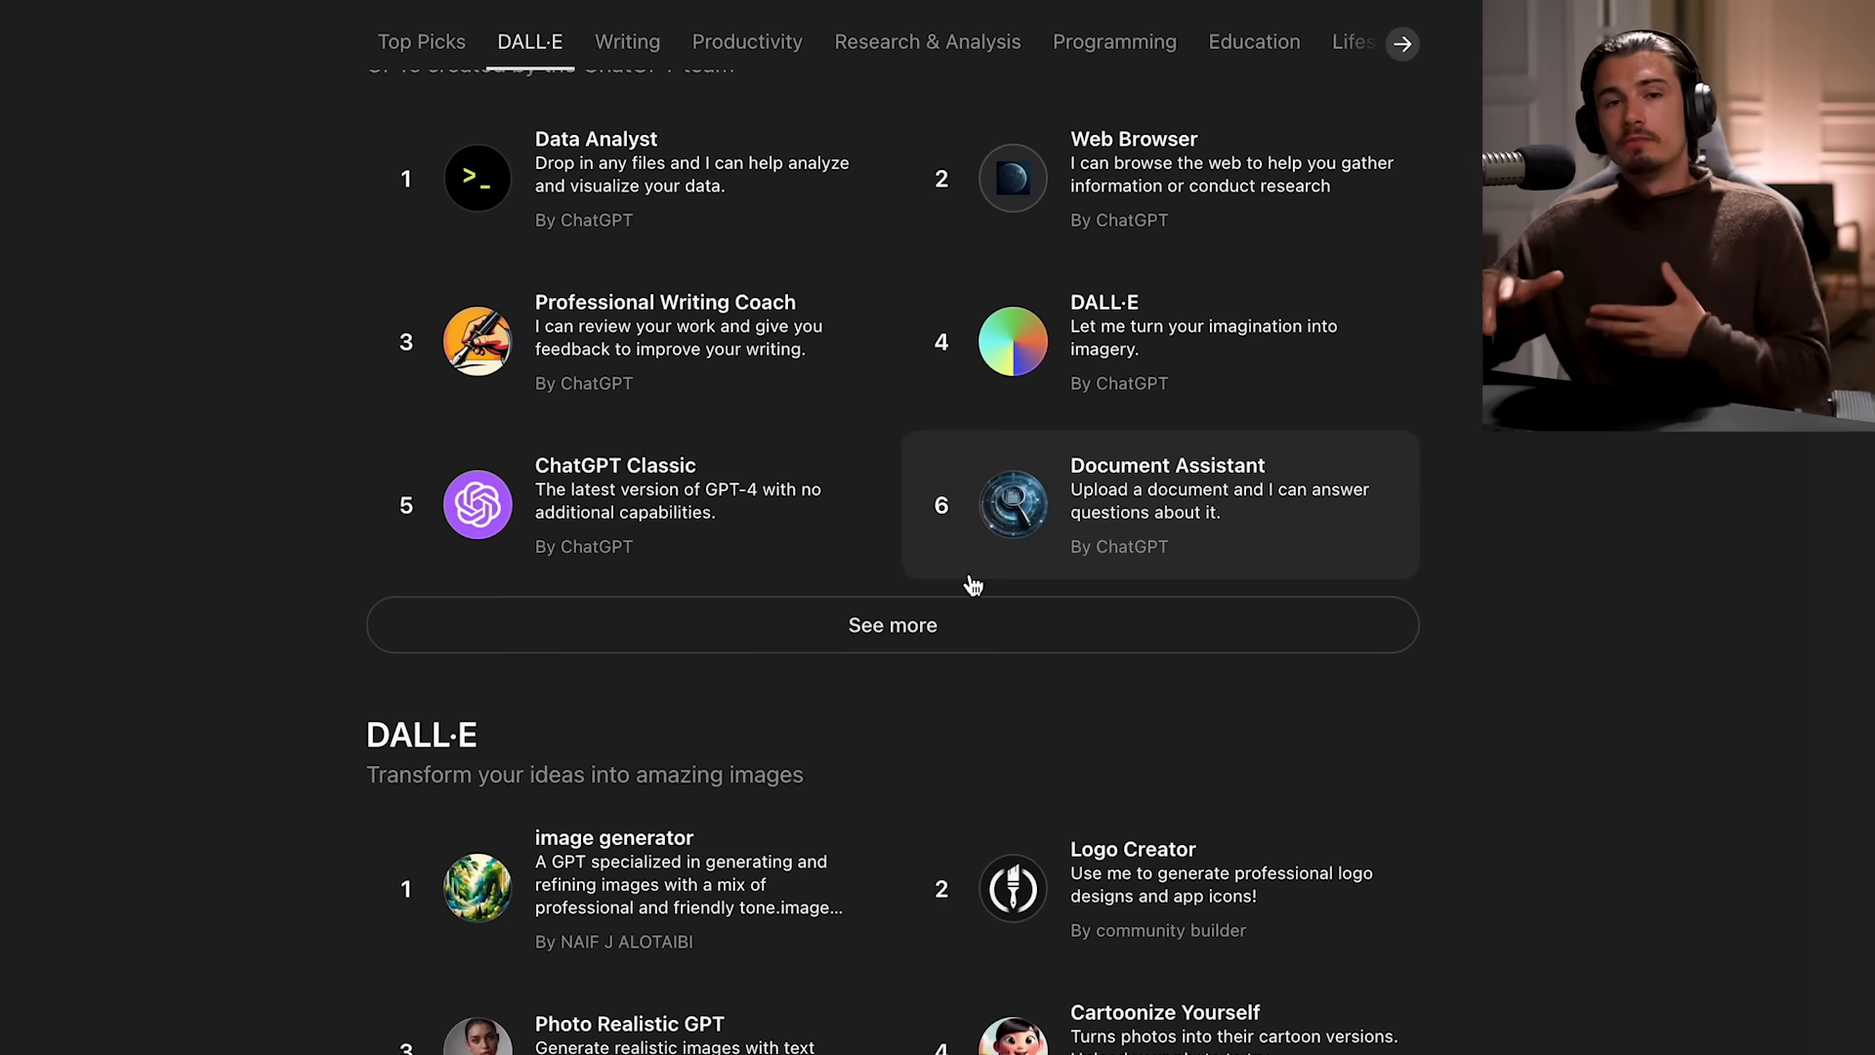